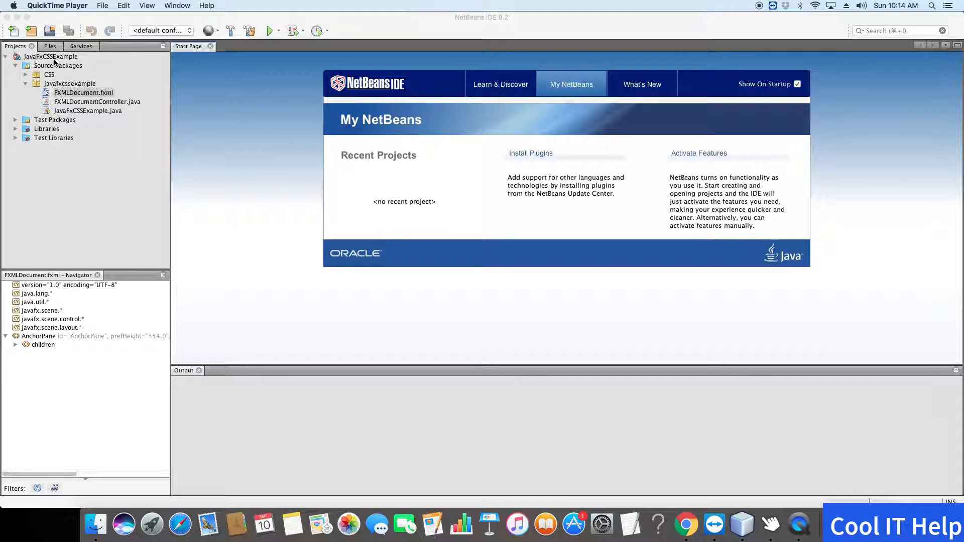
Open FXMLDocument.fxml from the javafxcssexample package in Scene Builder.
left_click(51, 56)
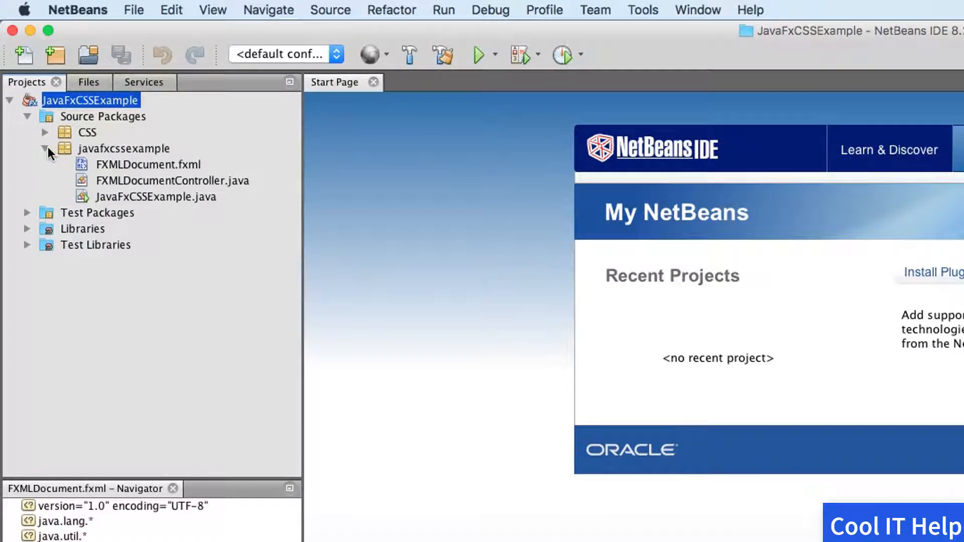
left_click(45, 149)
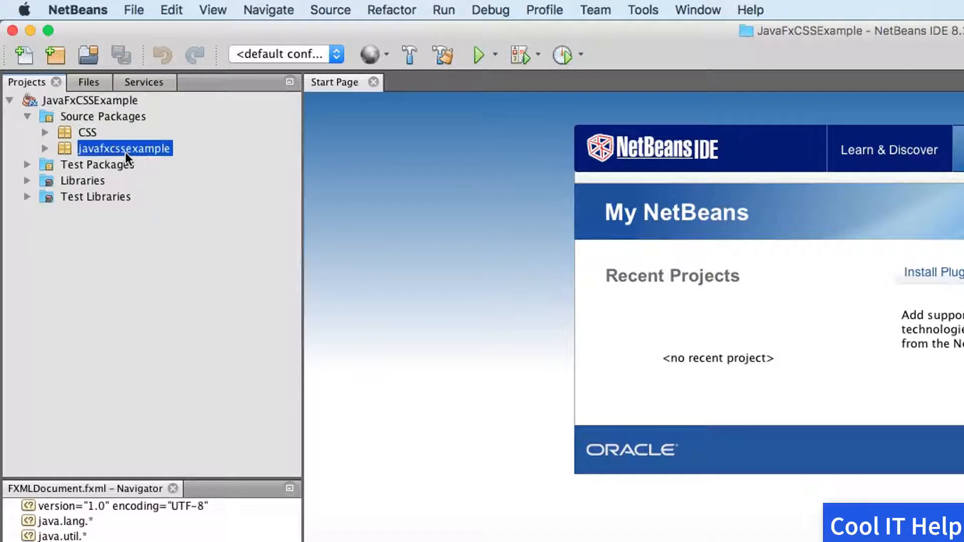
left_click(45, 149)
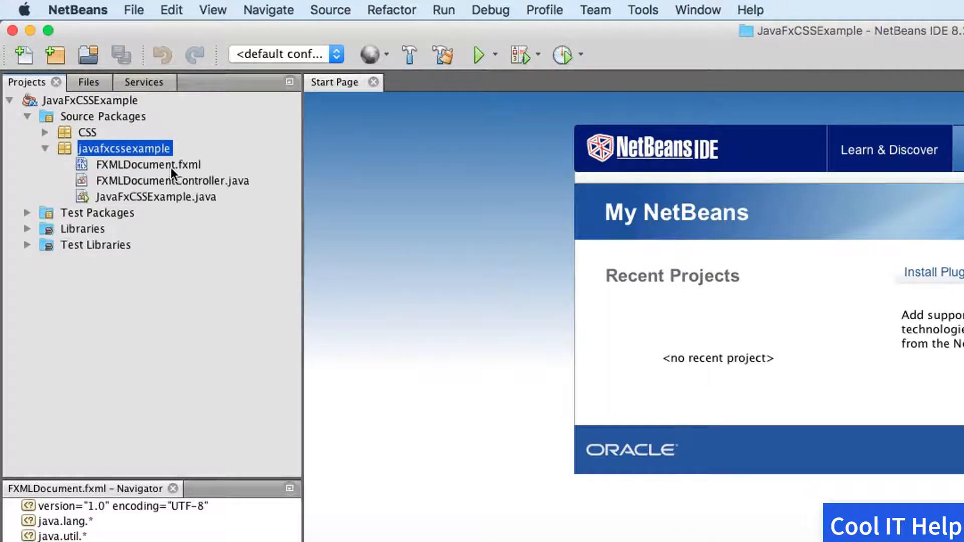
left_click(147, 164)
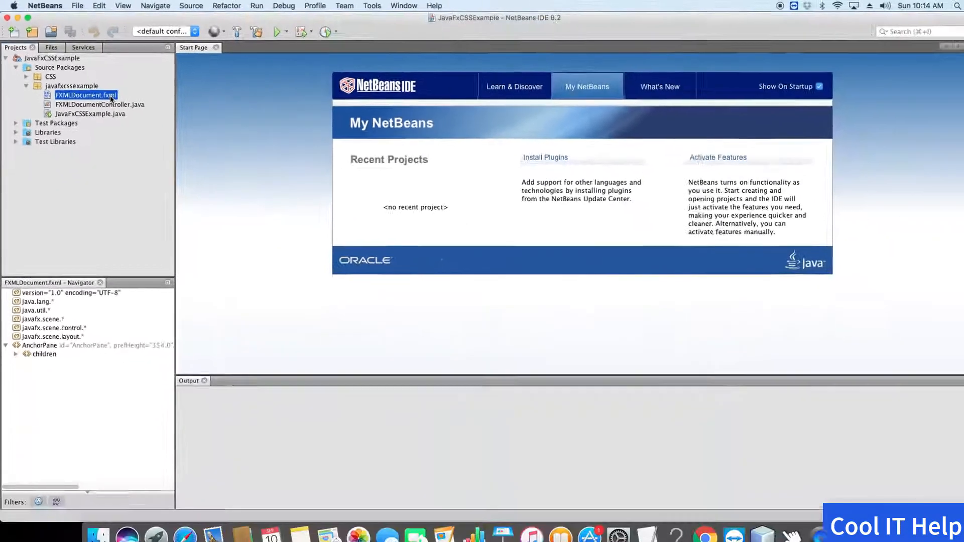
double_click(85, 95)
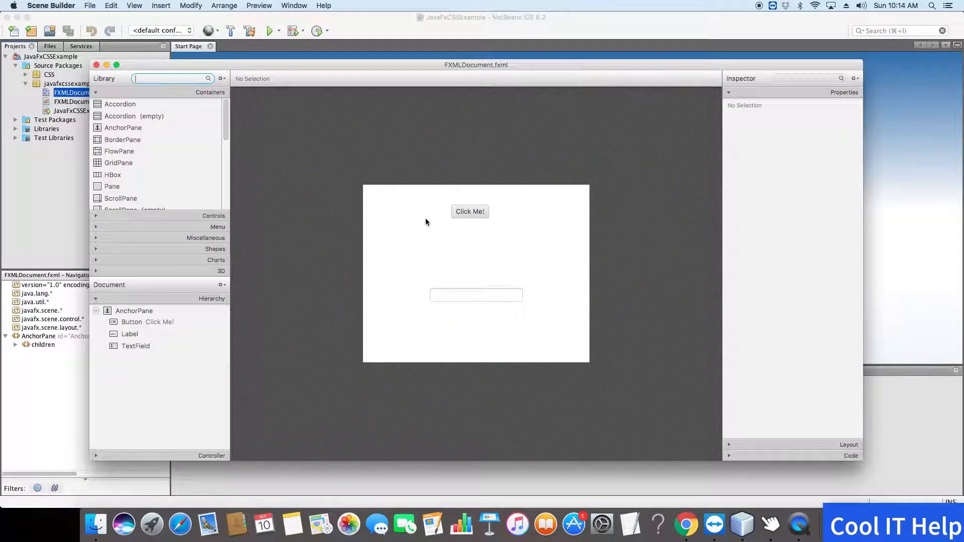
mouse_move(414, 216)
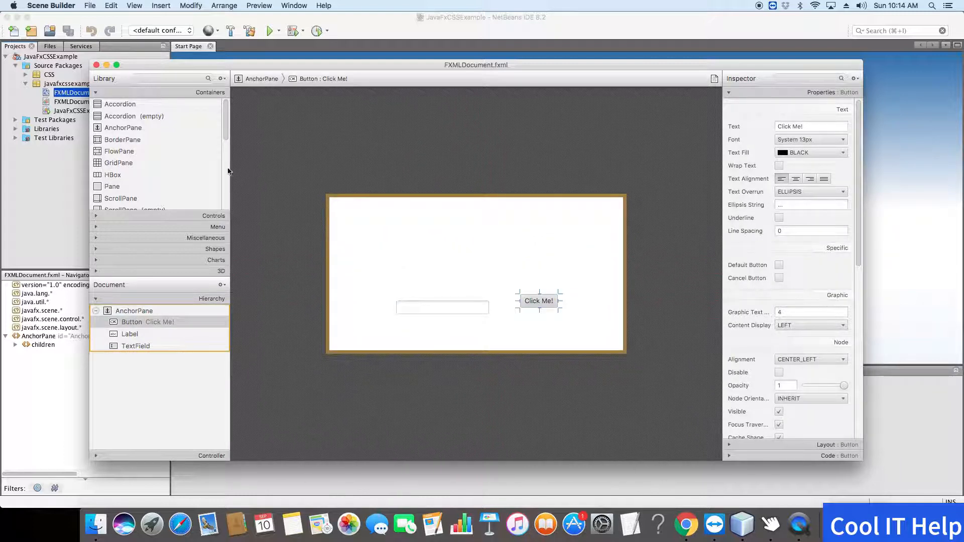
Find Label in the Library and set the new label's text to 'User Id'.
left_click(172, 78)
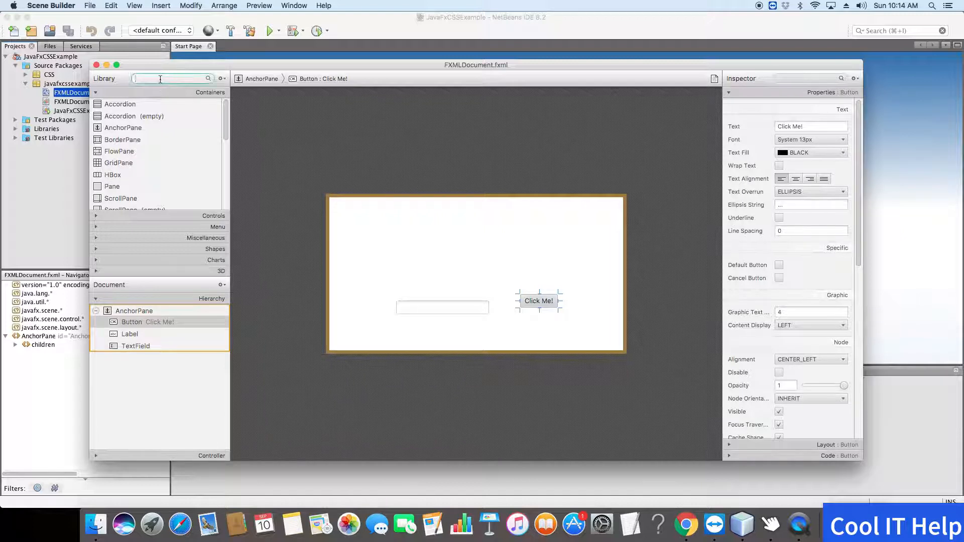
type("label")
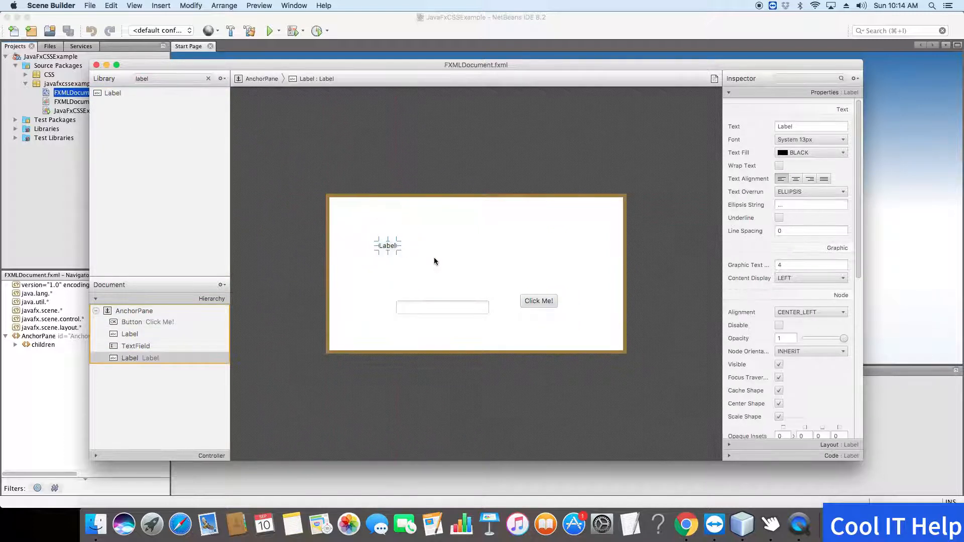
left_click(809, 126)
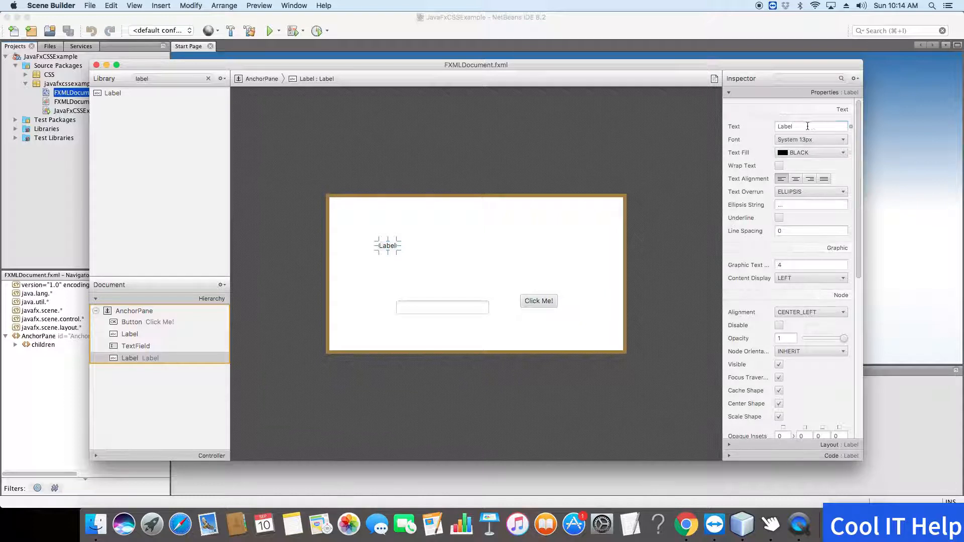
type("User")
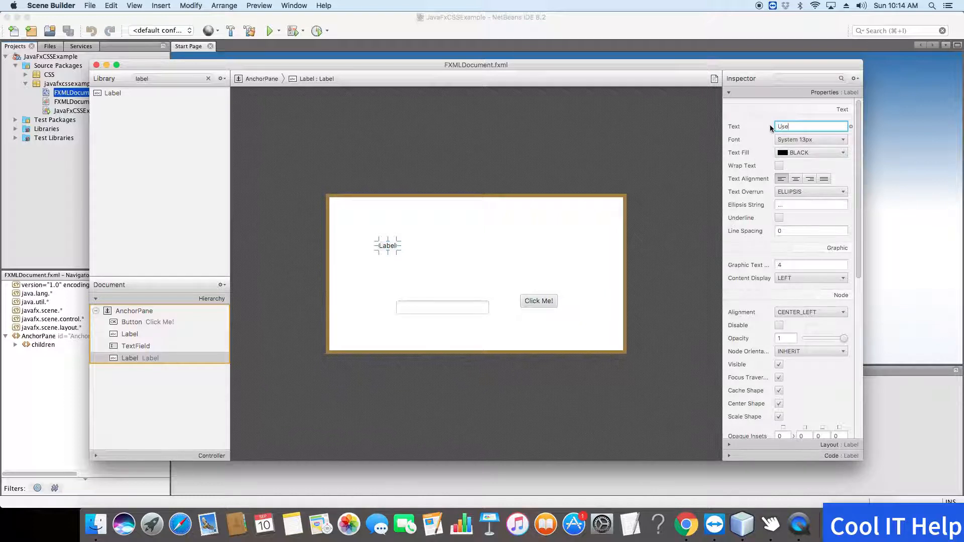
type("r Id")
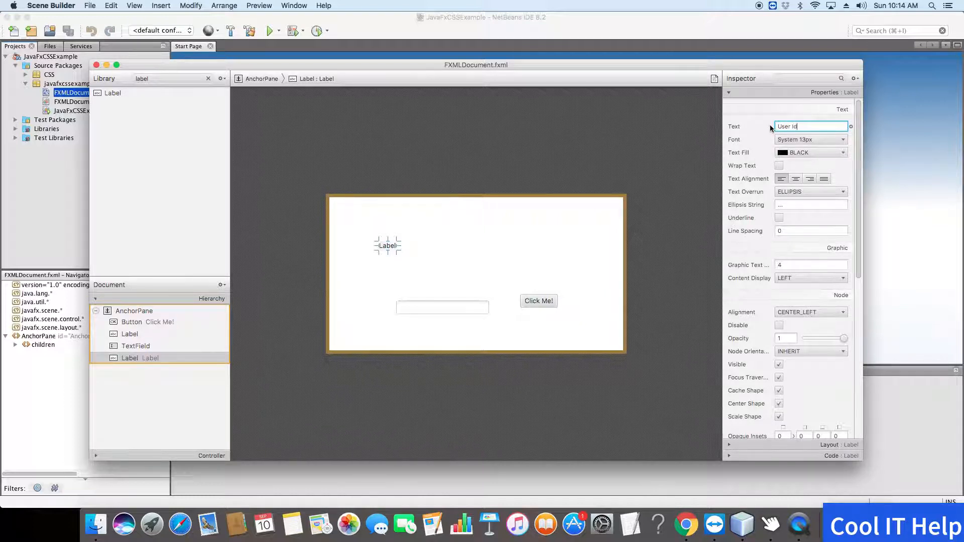
left_click(467, 249)
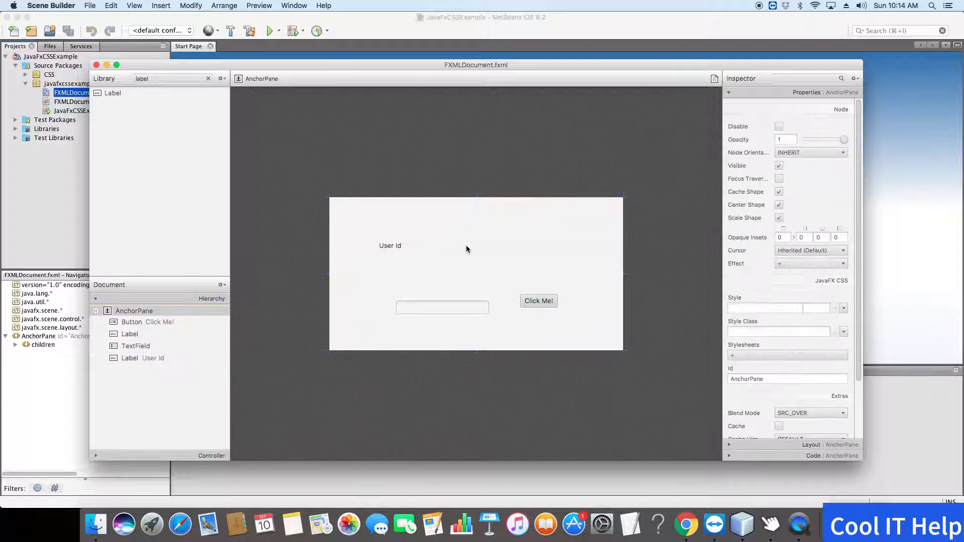
Drop a second Label from the library onto the form.
left_click(112, 93)
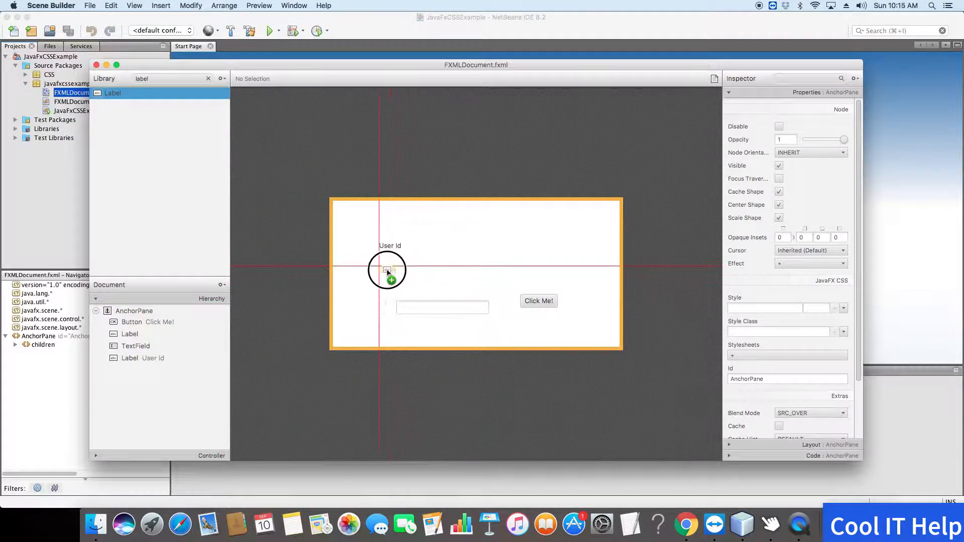
left_click(387, 270)
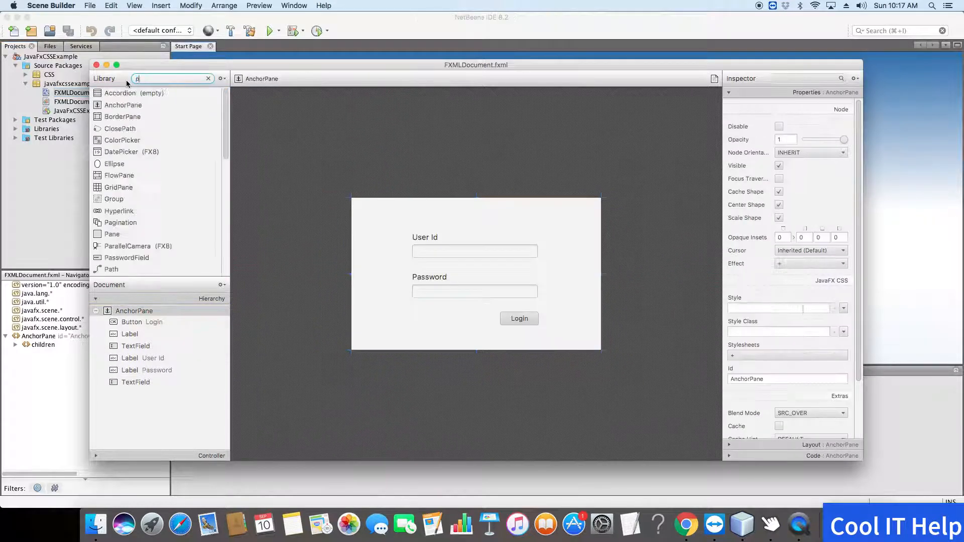
Search the Library for pane, text and label in turn, ending with Label selected.
type("pane")
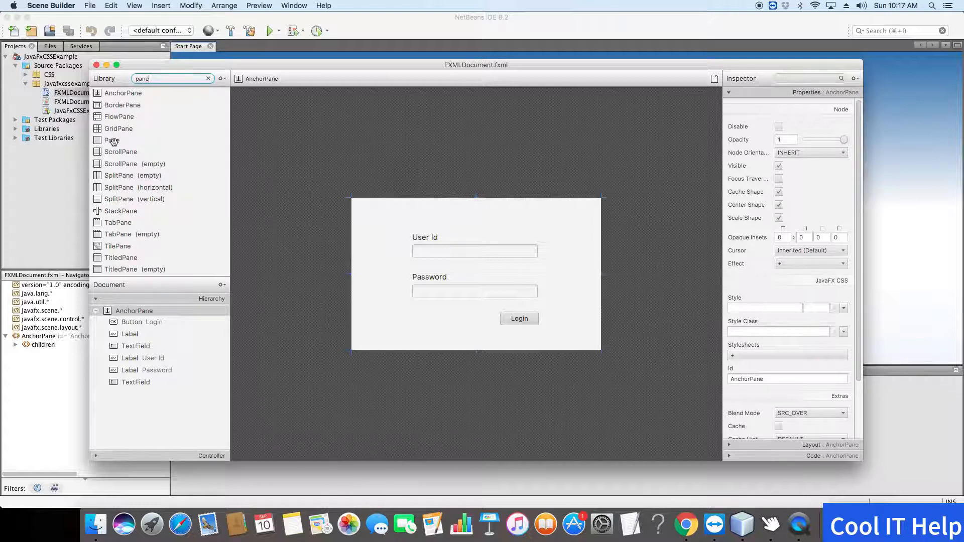
left_click(112, 140)
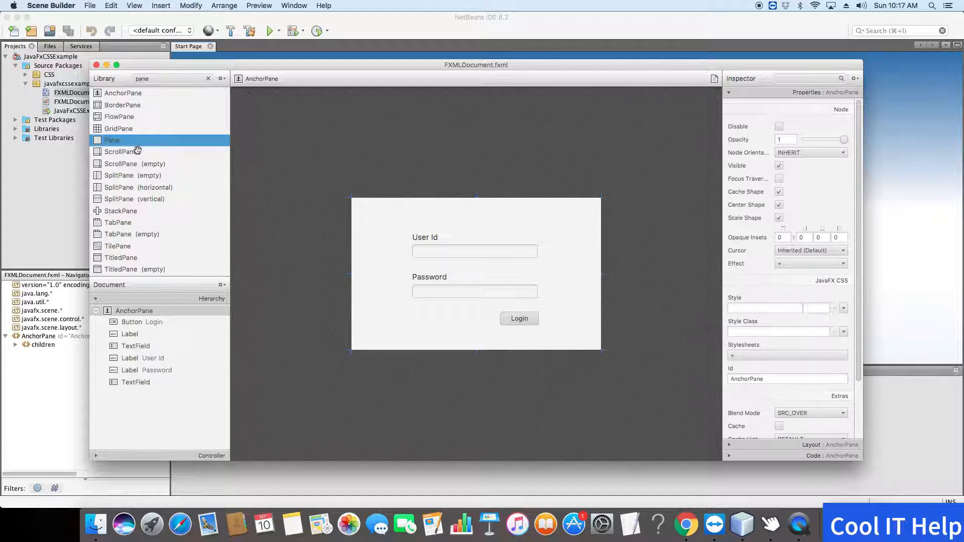
mouse_move(134, 116)
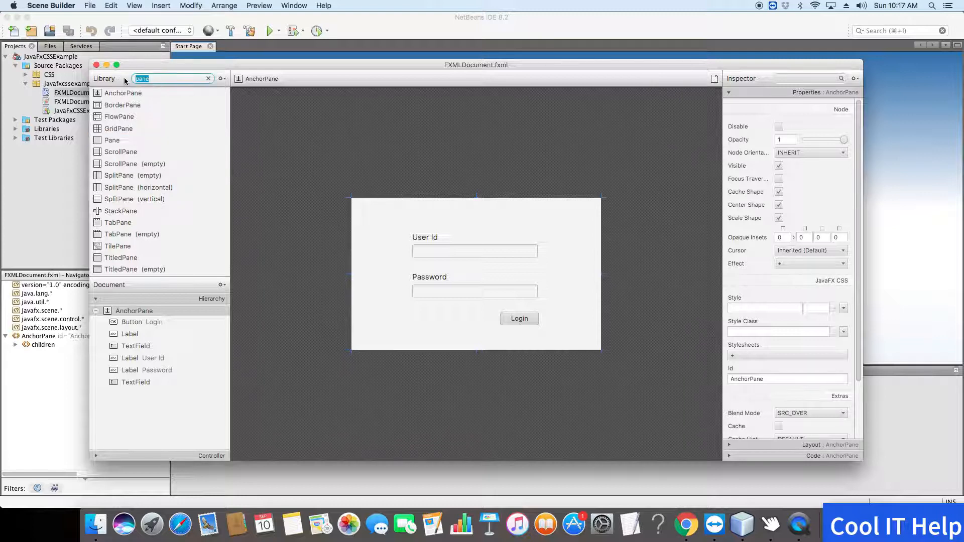
type("Login")
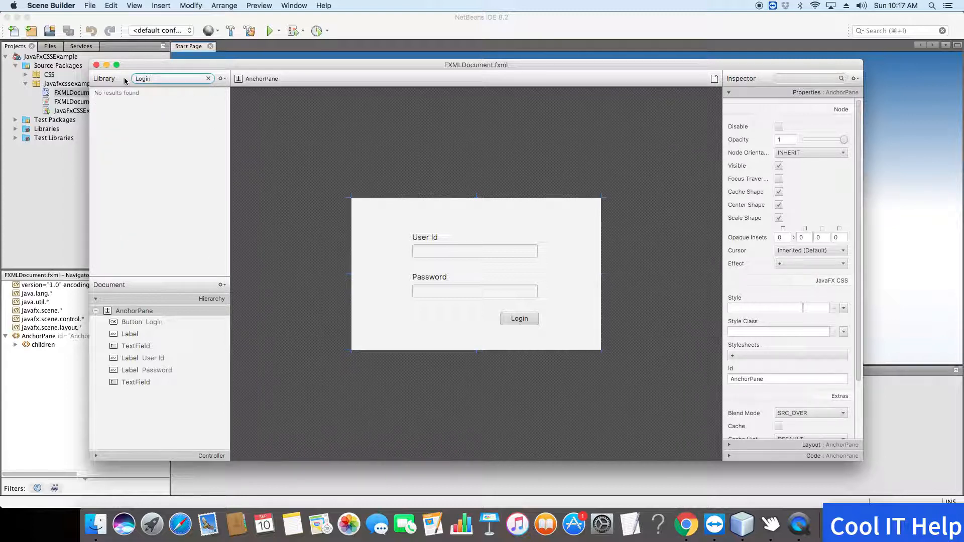
type("text")
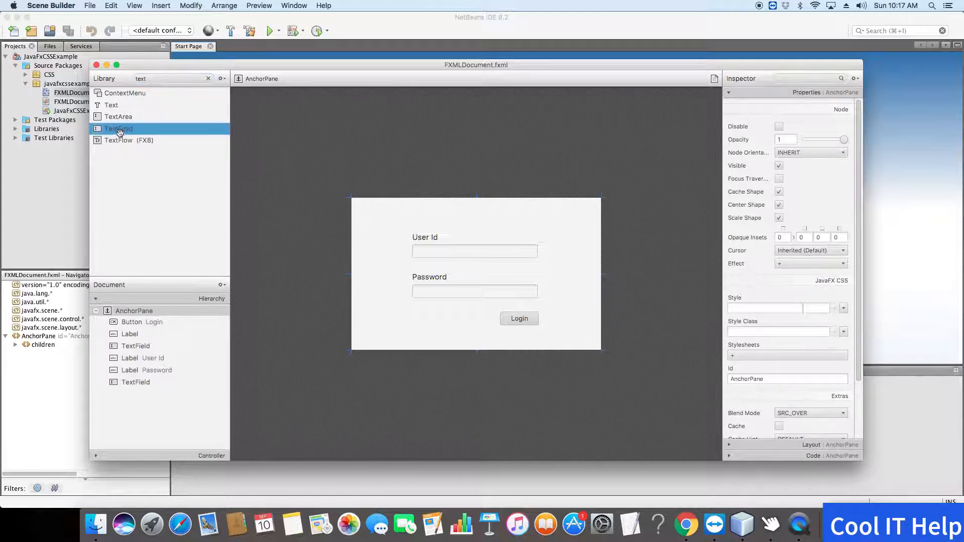
left_click(166, 78)
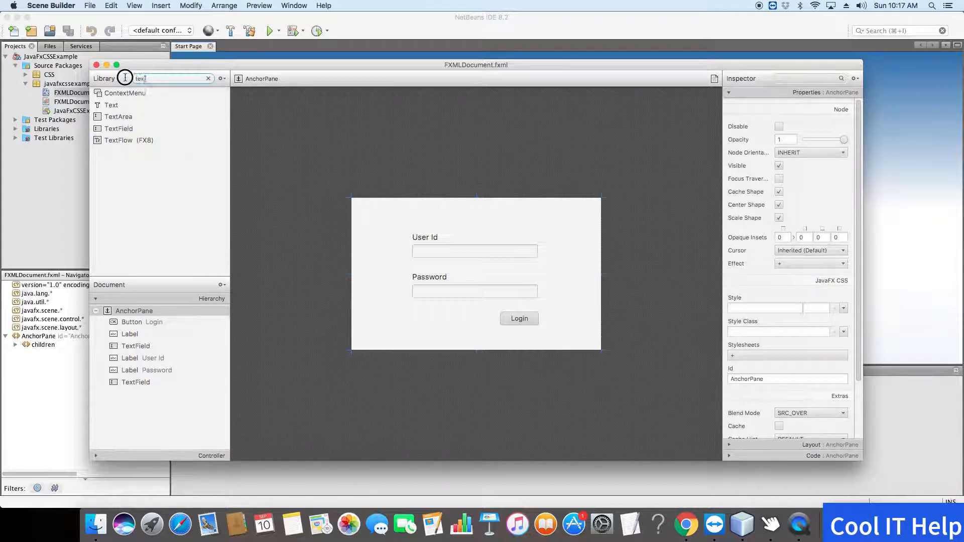
type("label")
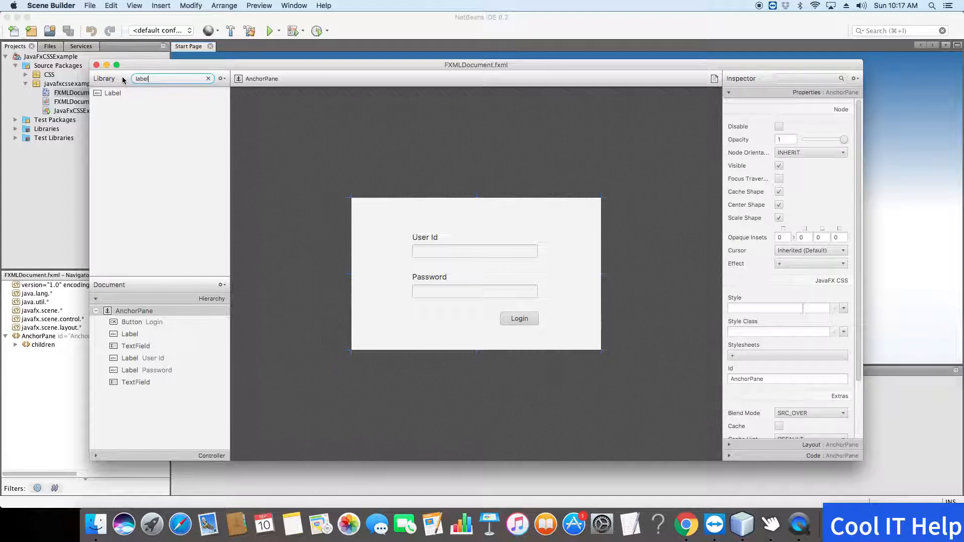
left_click(113, 92)
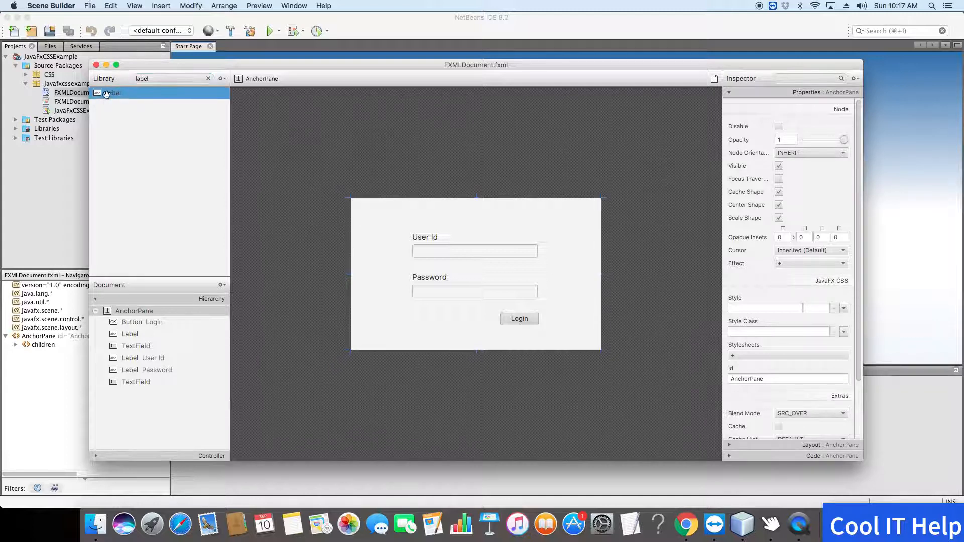
Place a 'Login' heading label at the form's top-left and deselect the root pane.
left_click_drag(112, 92, 375, 215)
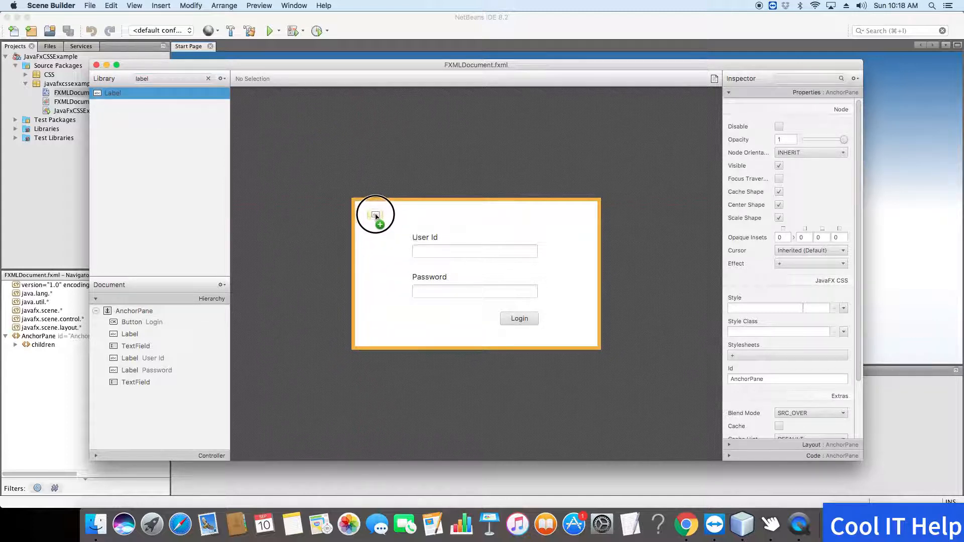
left_click(374, 213)
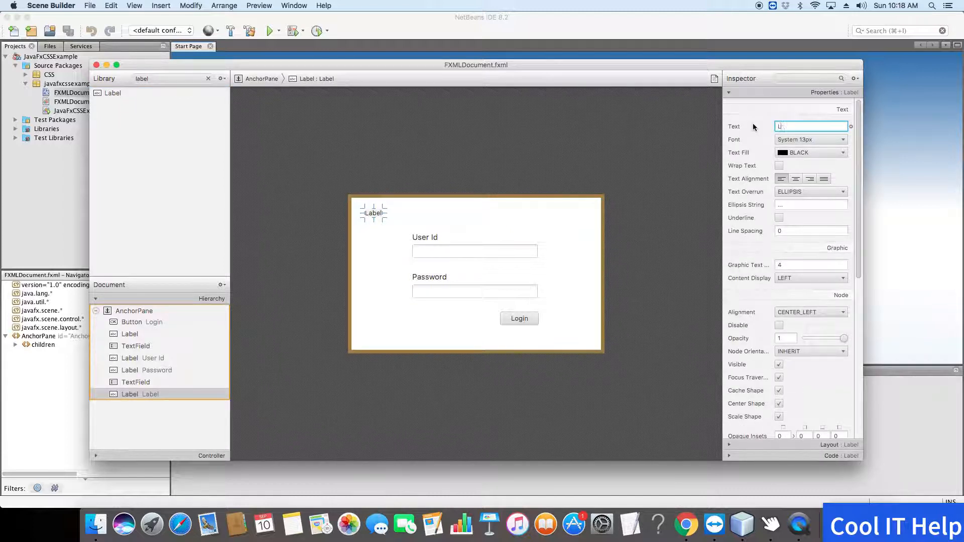
type("ogin")
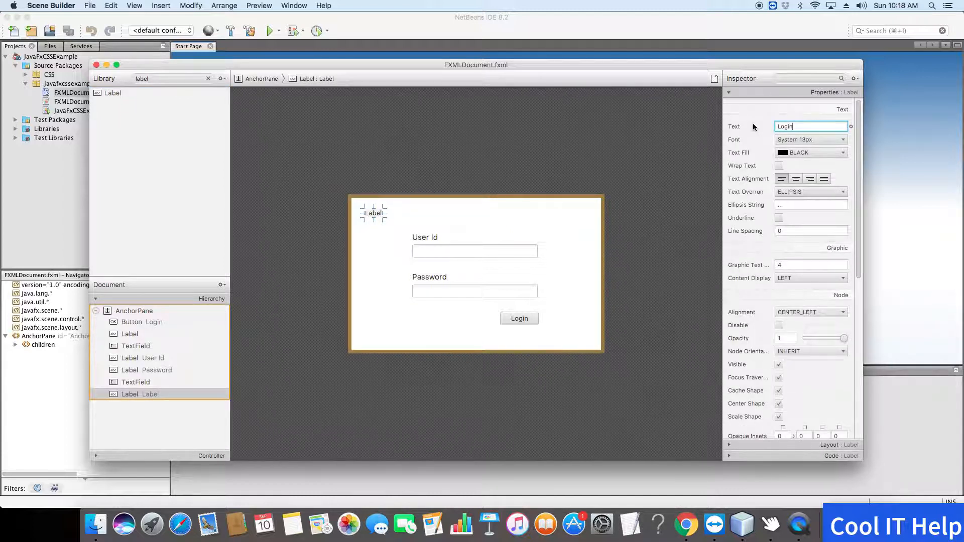
mouse_move(623, 231)
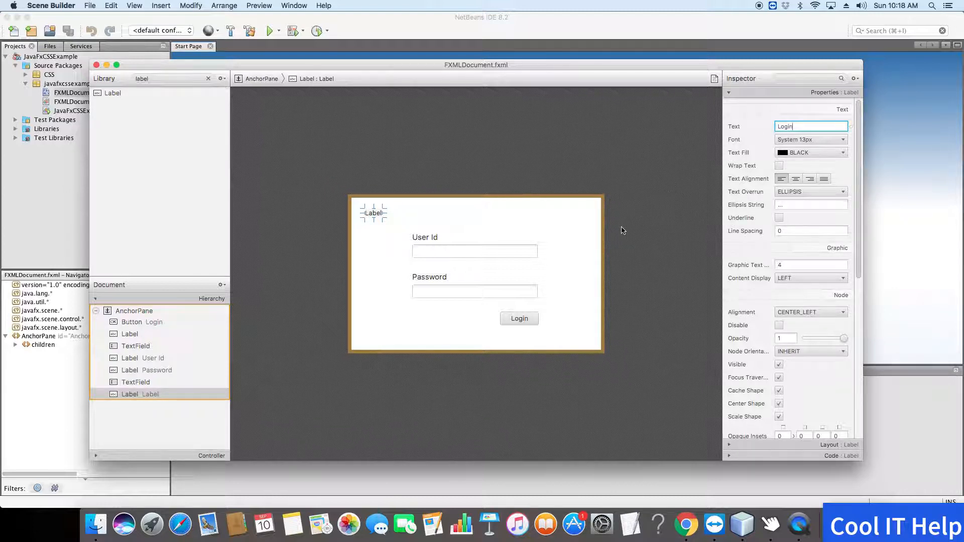
mouse_move(615, 217)
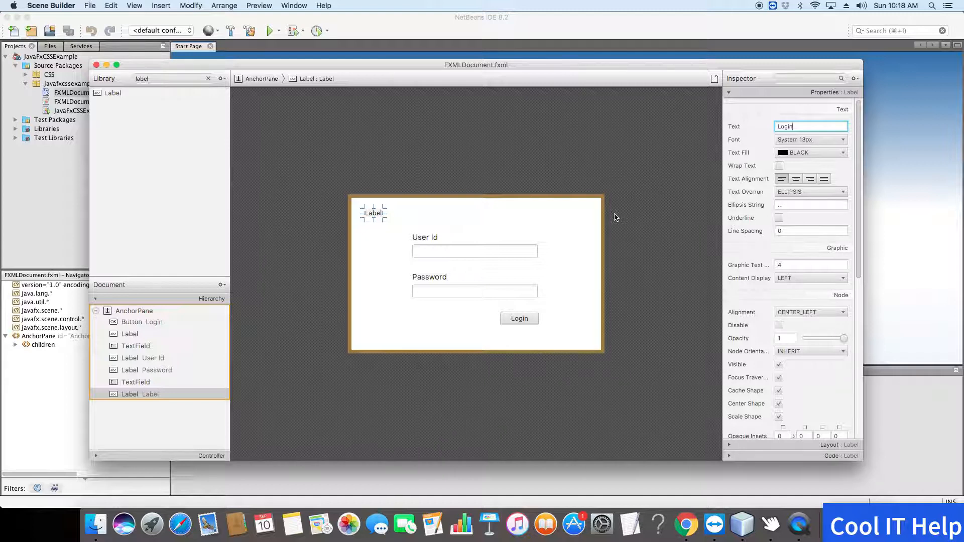
mouse_move(548, 228)
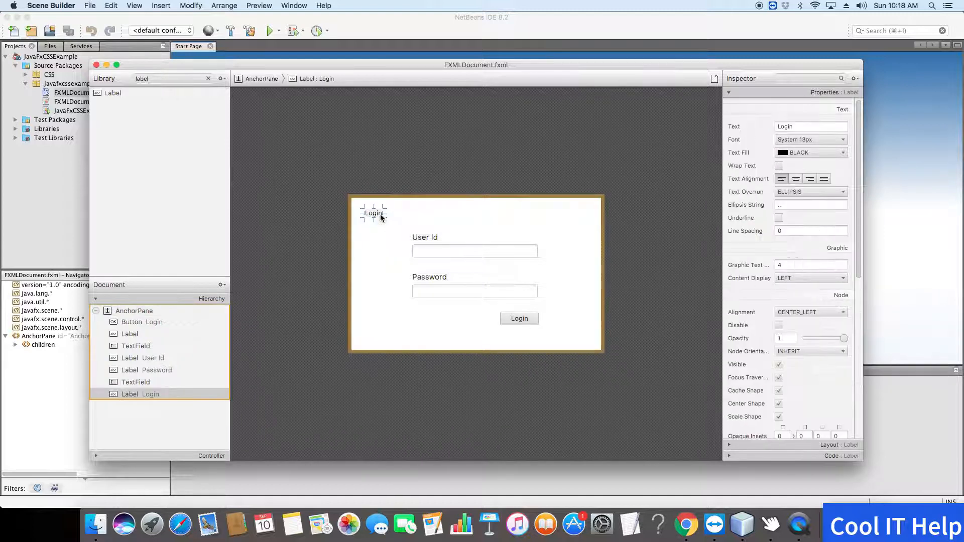
left_click(841, 139)
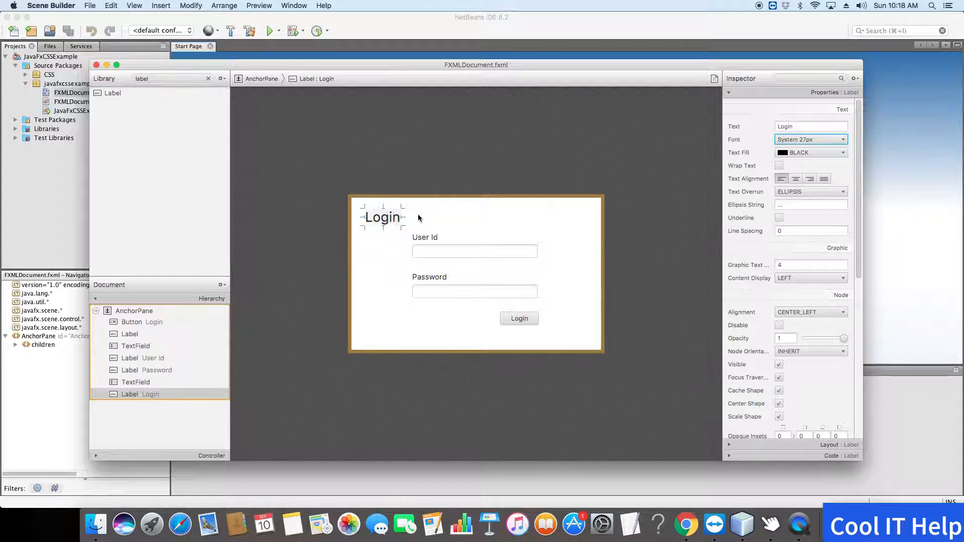
left_click(810, 126)
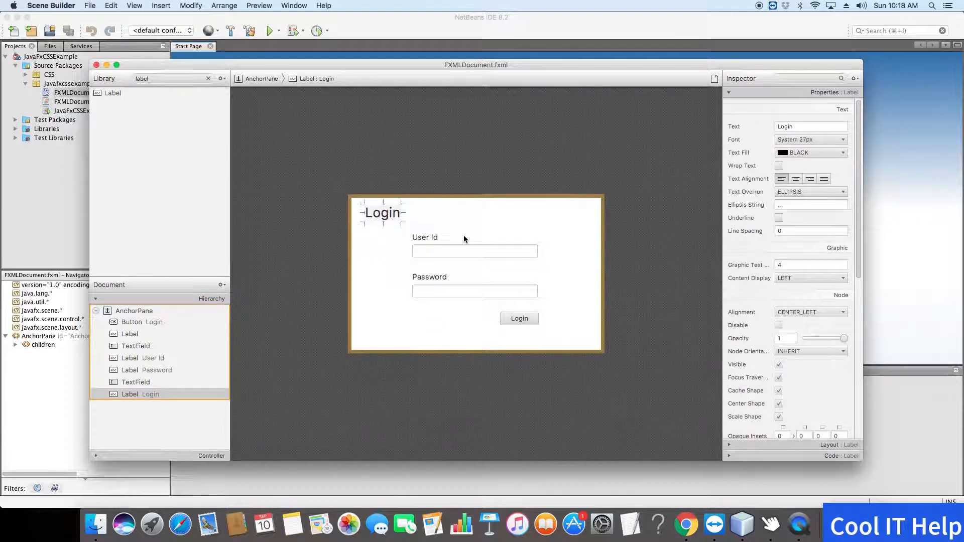
mouse_move(483, 239)
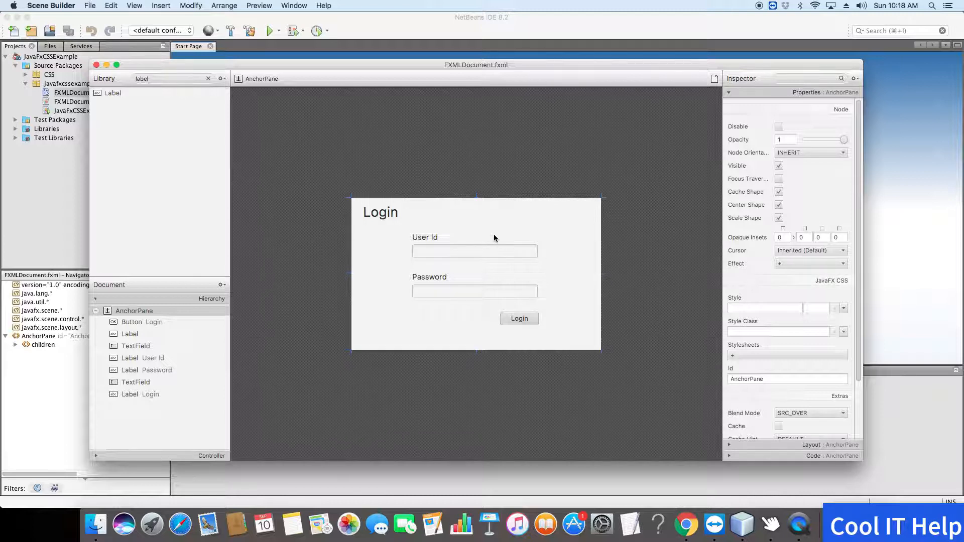
mouse_move(554, 185)
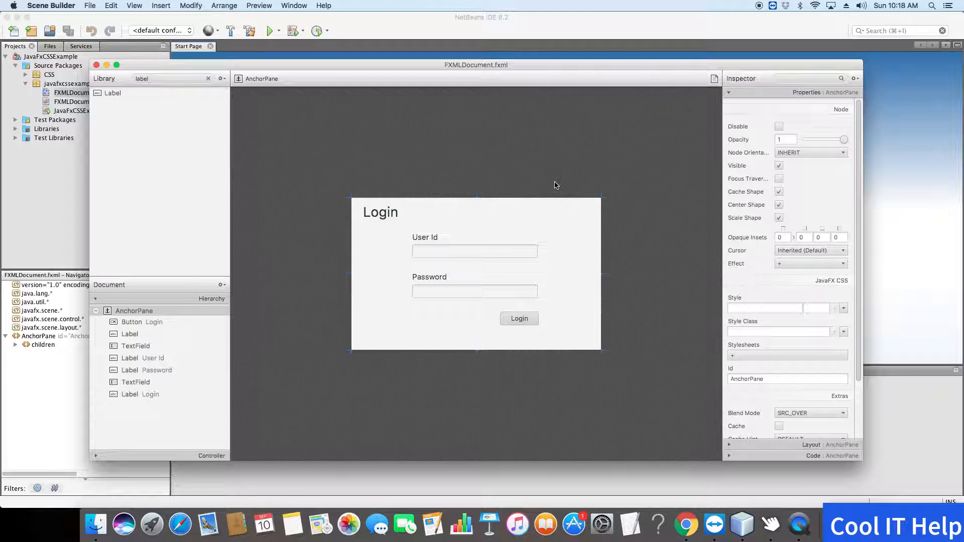
left_click(553, 184)
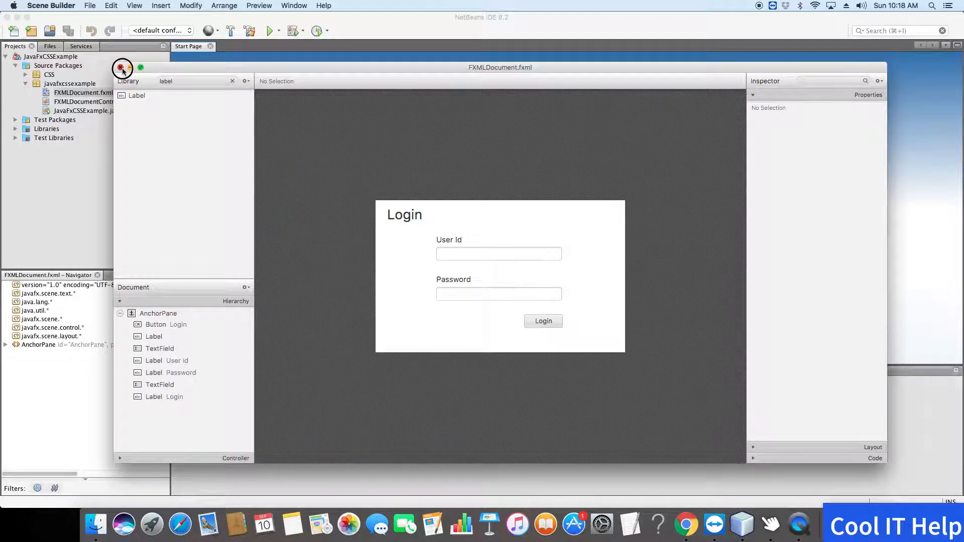
Close Scene Builder and open JavaFxCSSExample.java at the line after the stylesheet call.
left_click(121, 68)
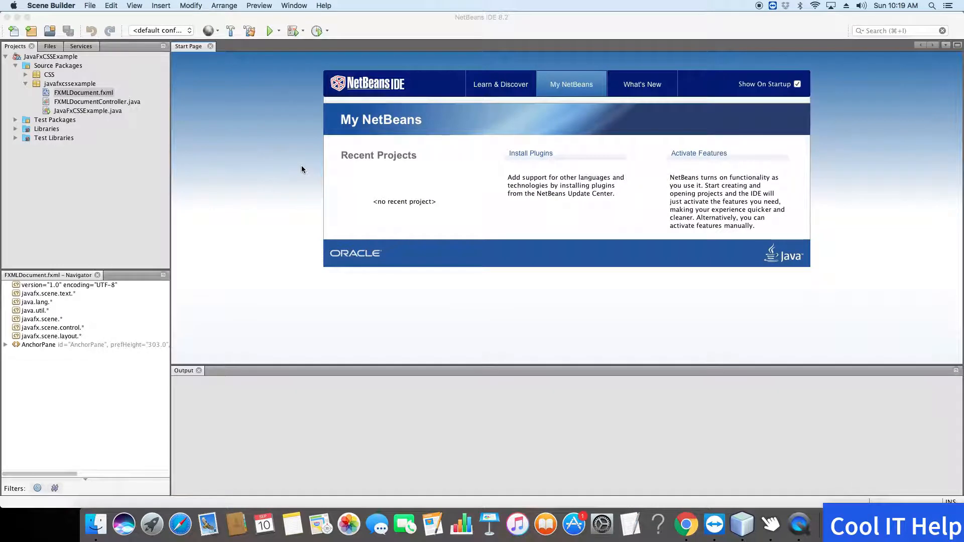
mouse_move(182, 133)
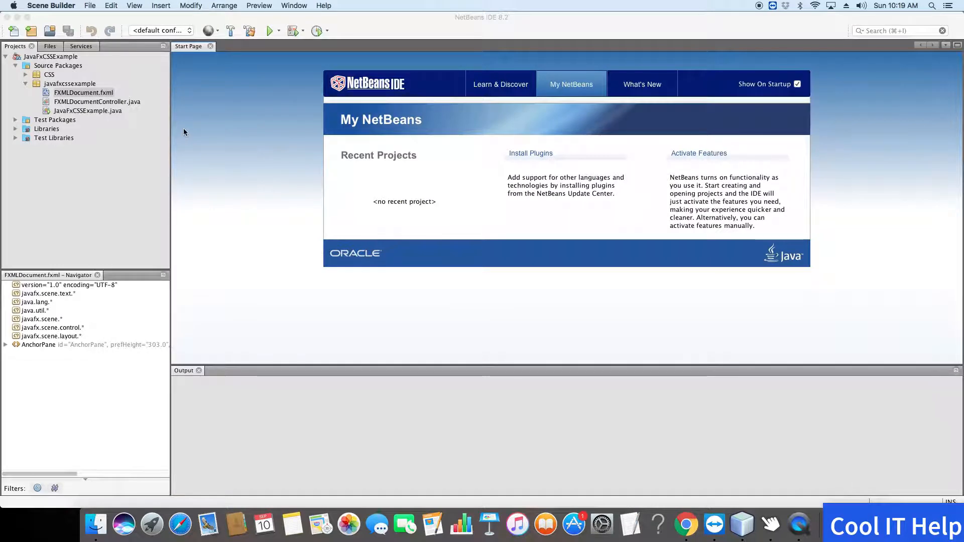
mouse_move(87, 110)
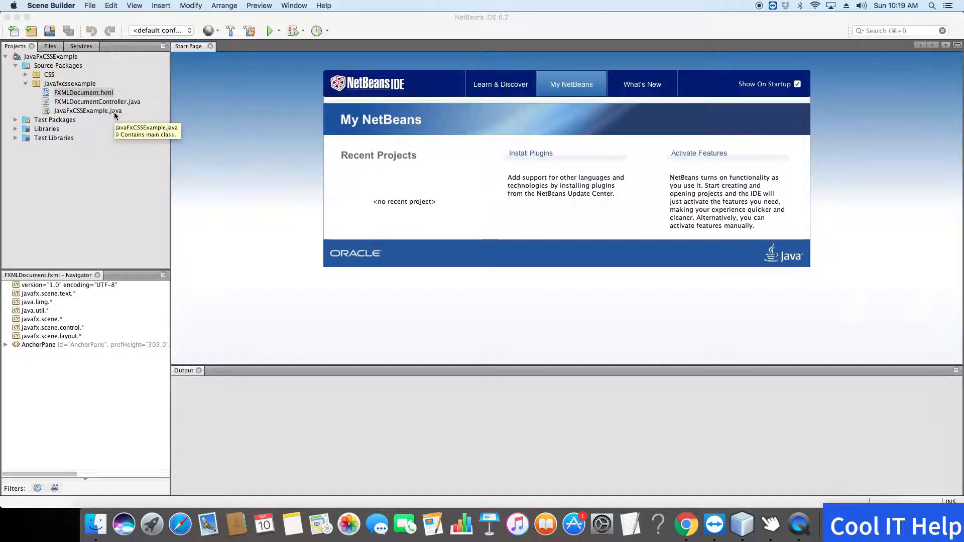
left_click(87, 110)
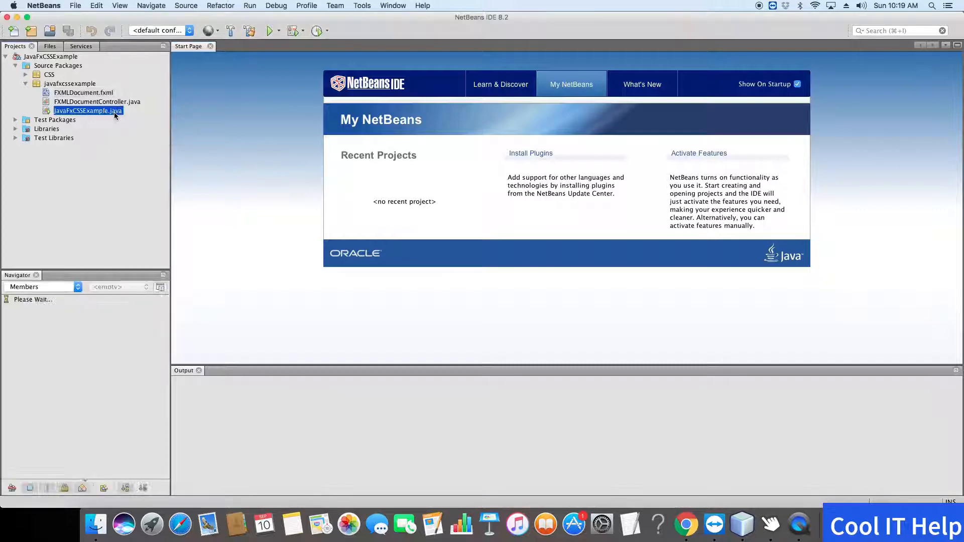
double_click(89, 110)
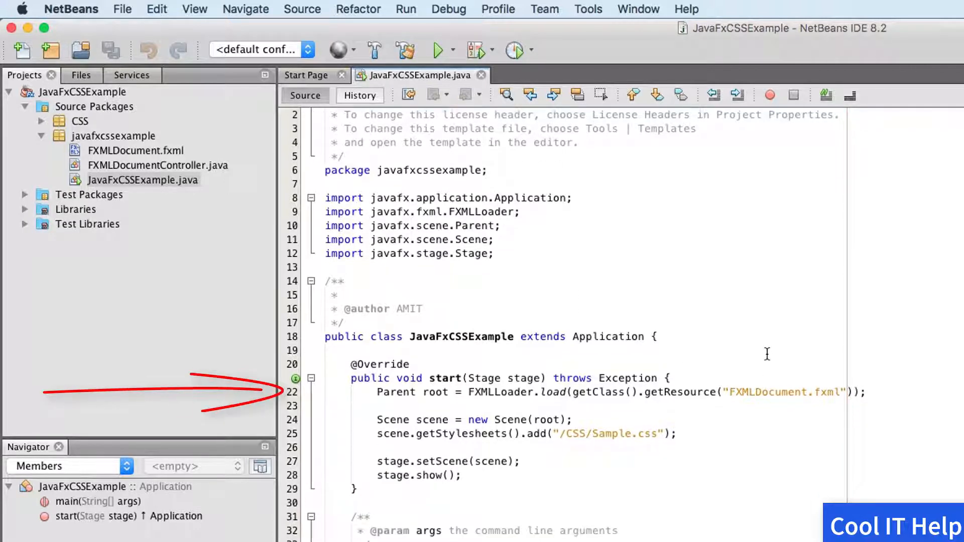
mouse_move(466, 401)
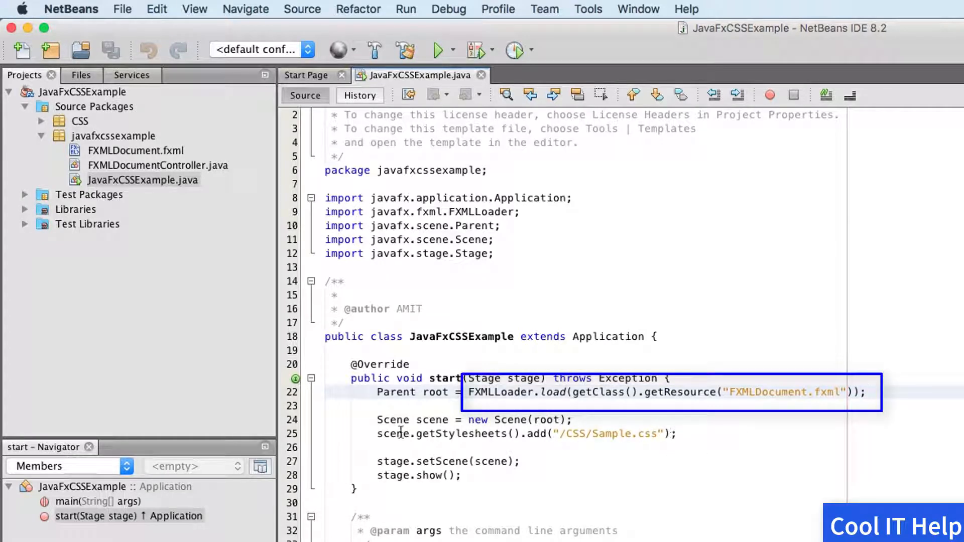
left_click(399, 434)
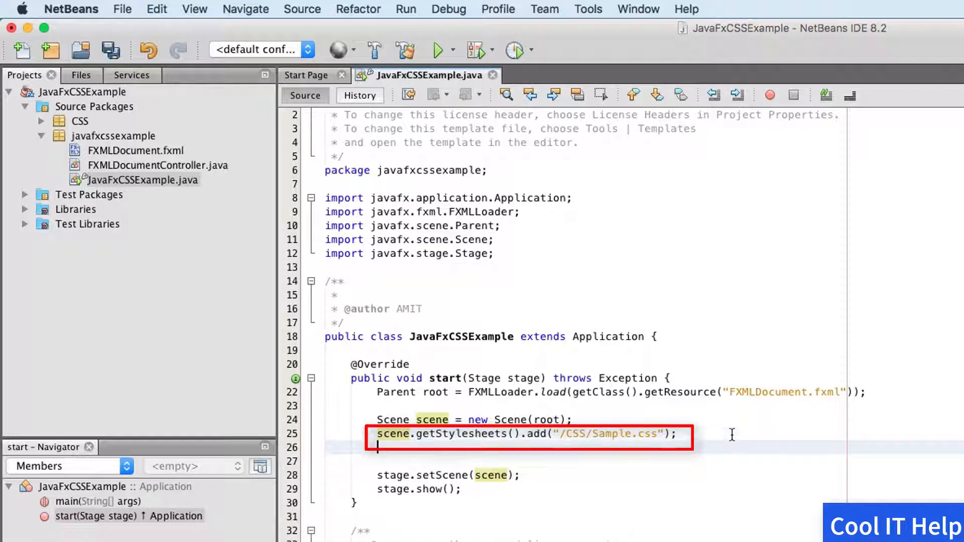
Add a '//code to make stage transparent' comment and stage.setOpacity(0.7); above setScene.
type("trtan")
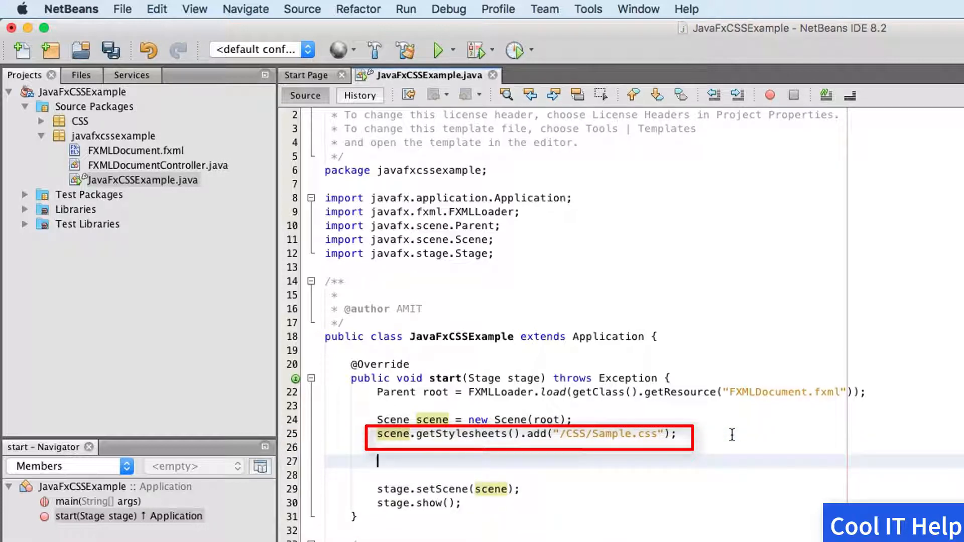
type("//code to")
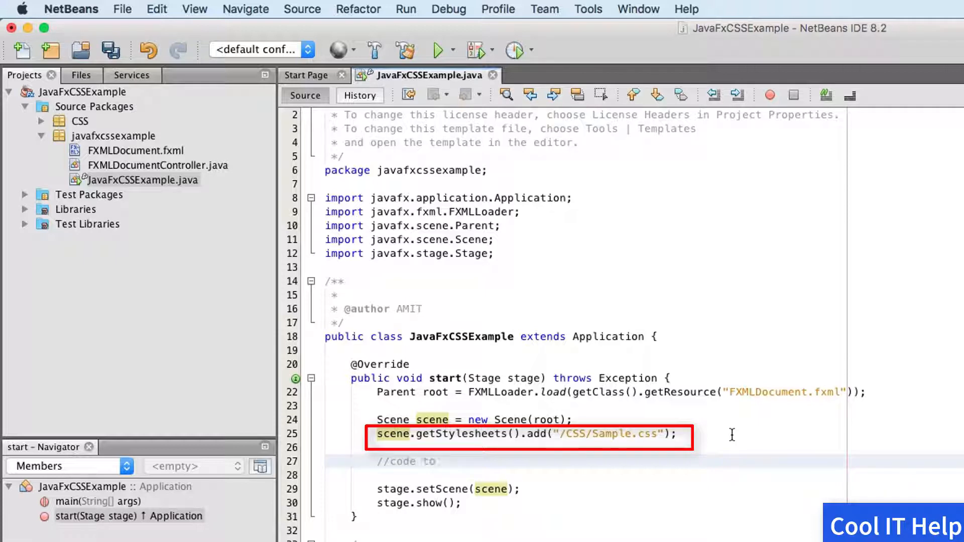
type("make st")
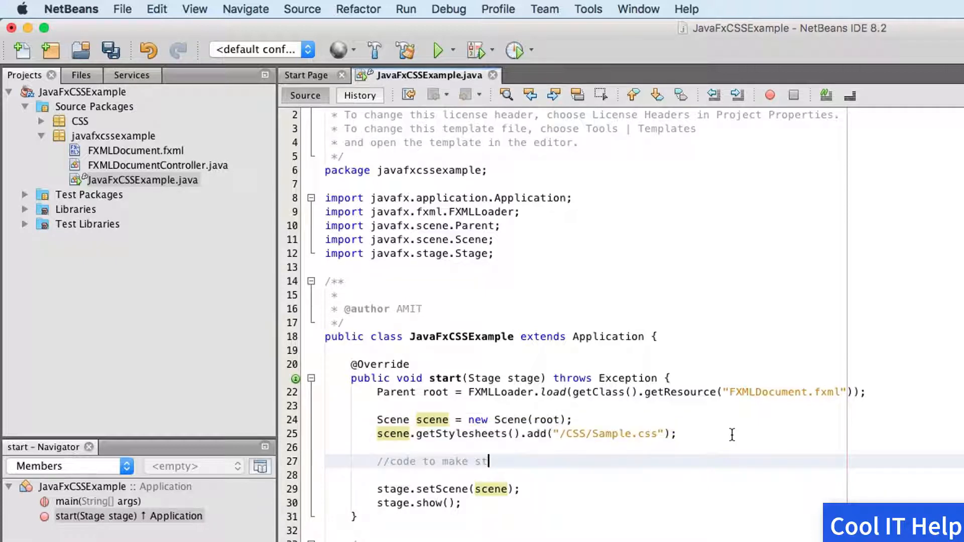
type("a")
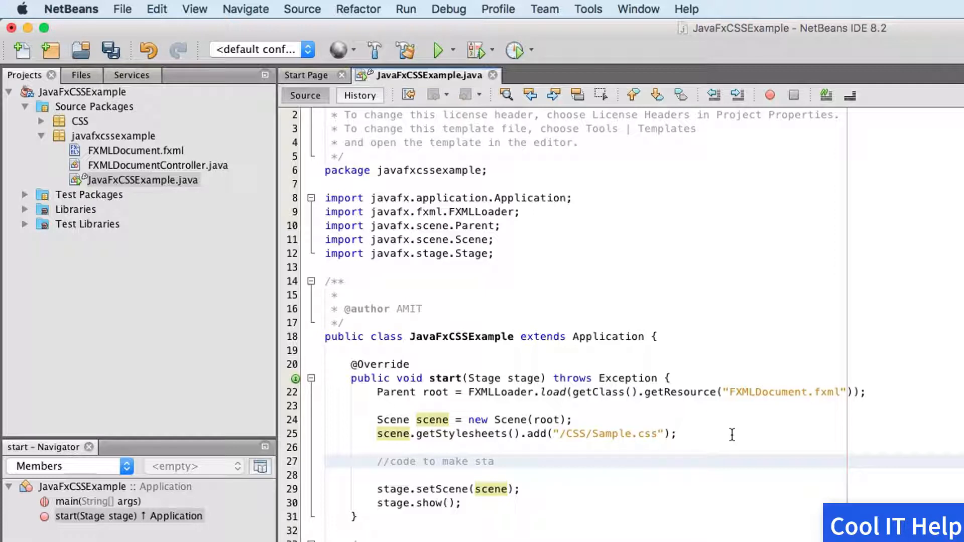
type("than")
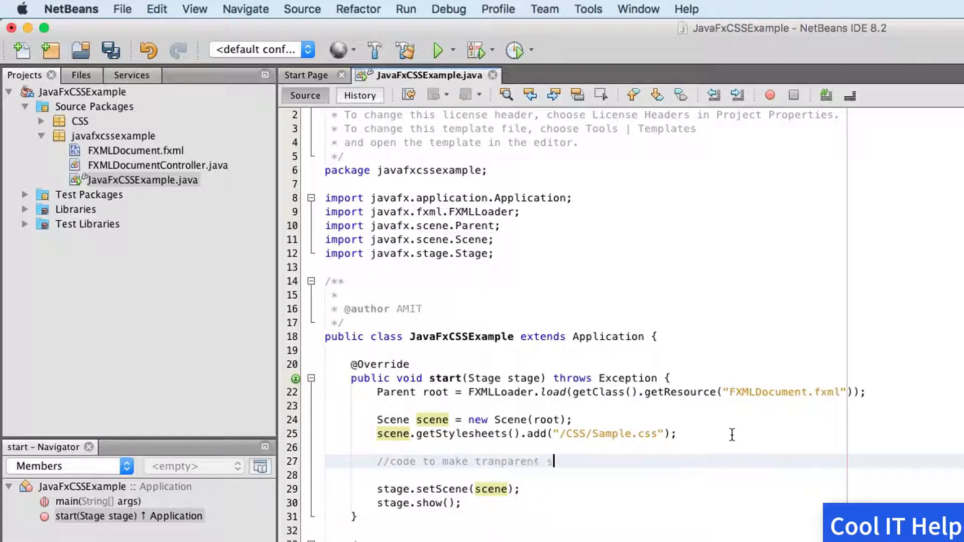
type("stage")
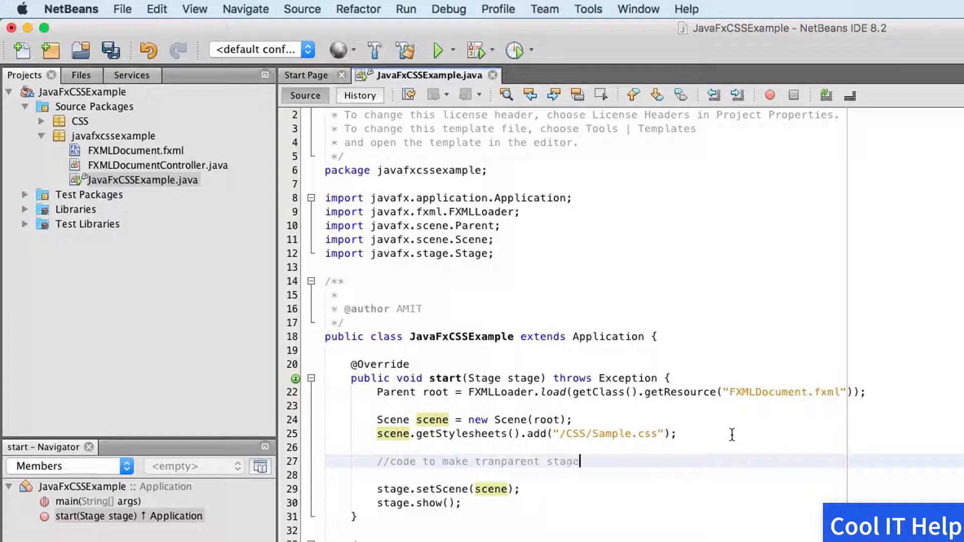
type("s")
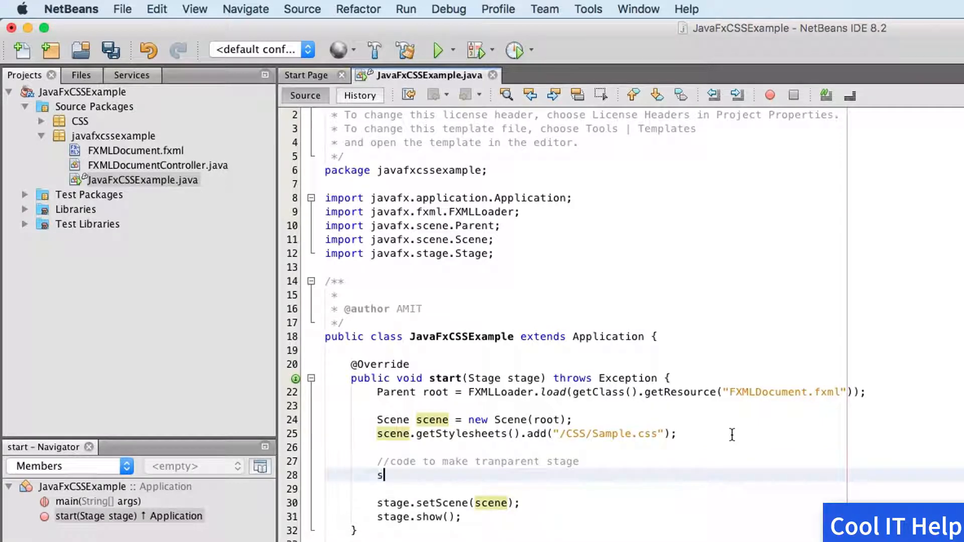
type("tage")
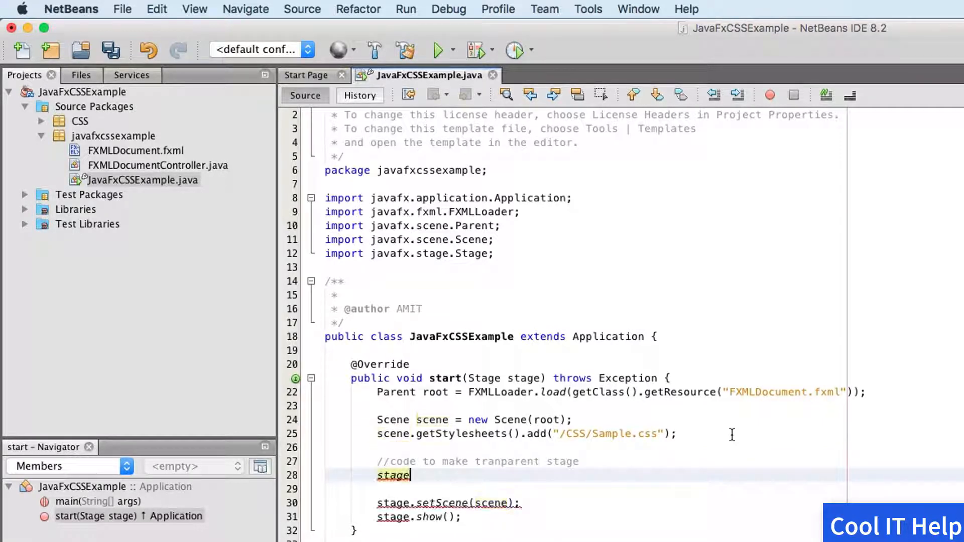
type(".setu")
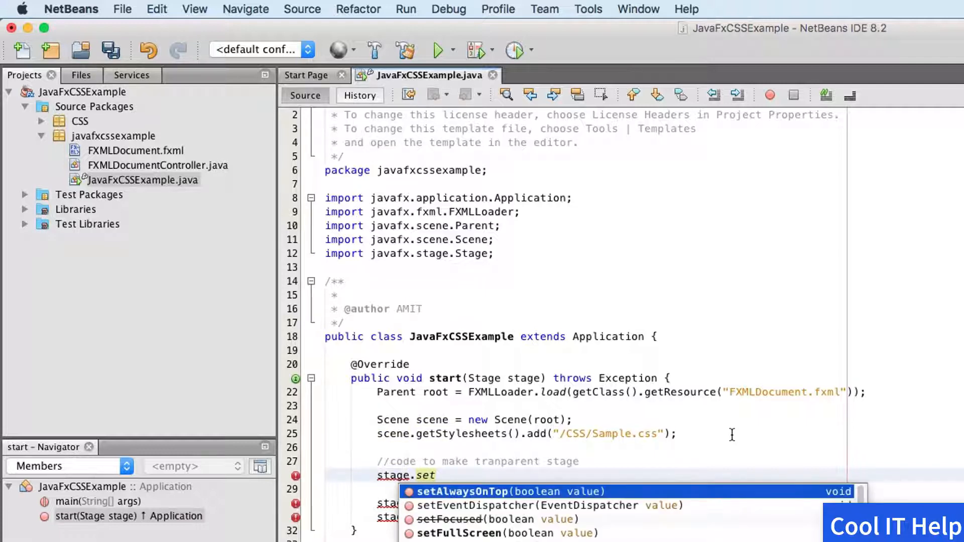
type("op")
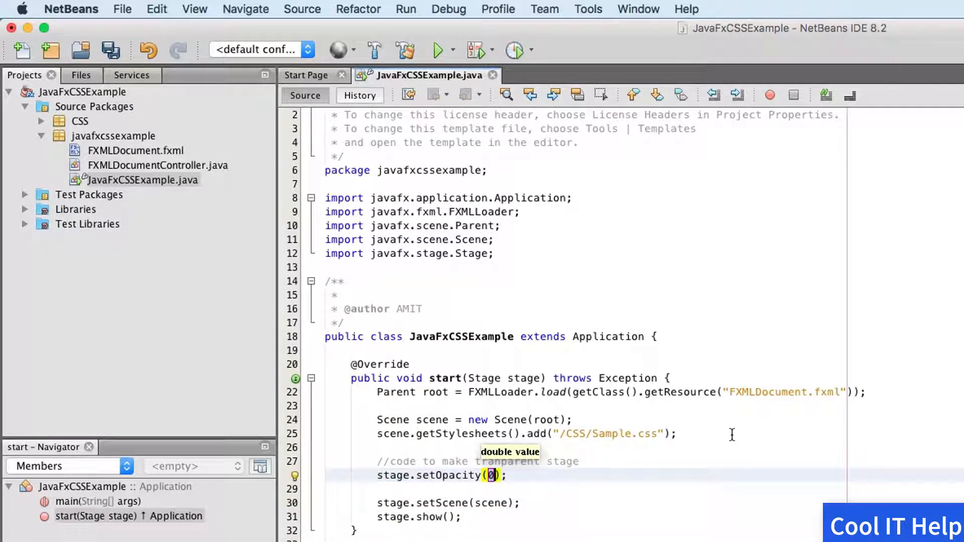
type("0.7")
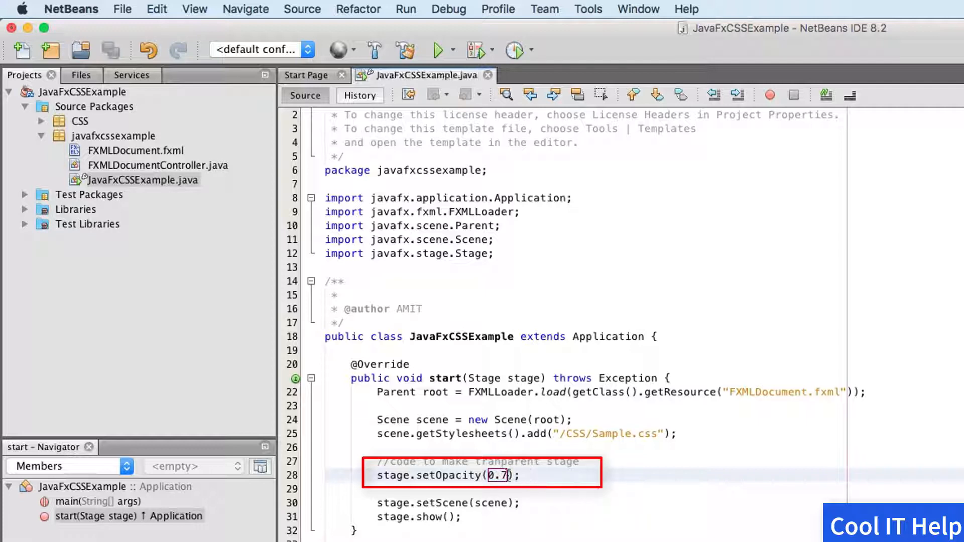
type("f")
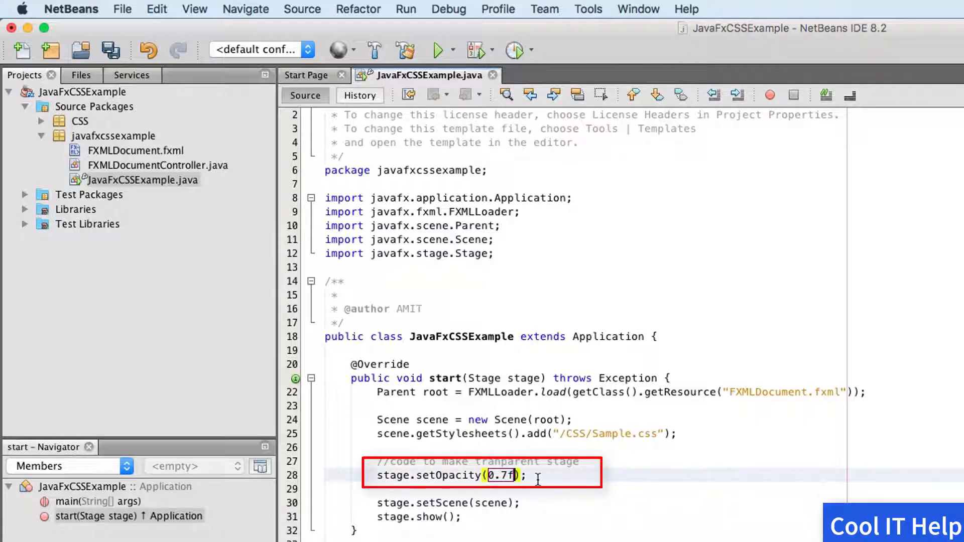
key("Backspace")
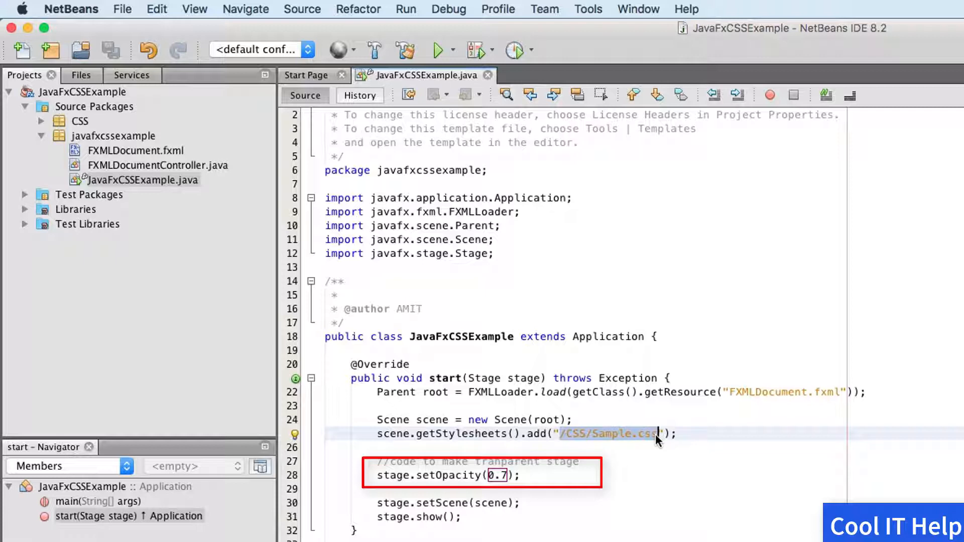
mouse_move(218, 242)
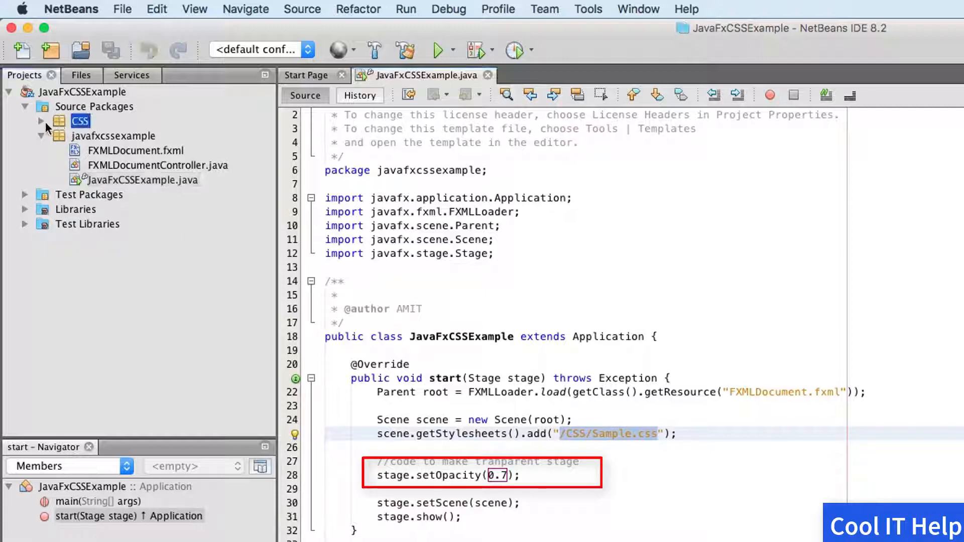
Open Sample.css and replace the .button rule's red background with green.
left_click(40, 122)
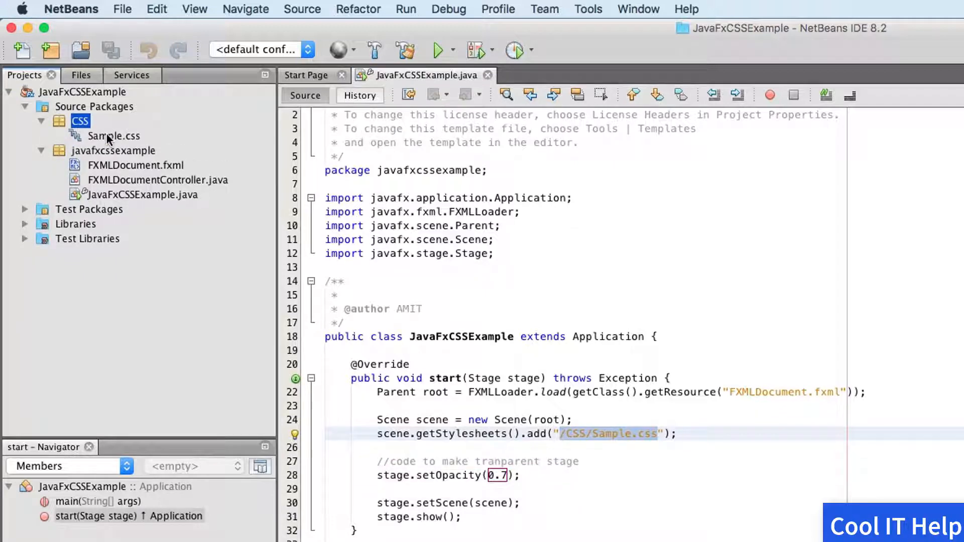
double_click(114, 135)
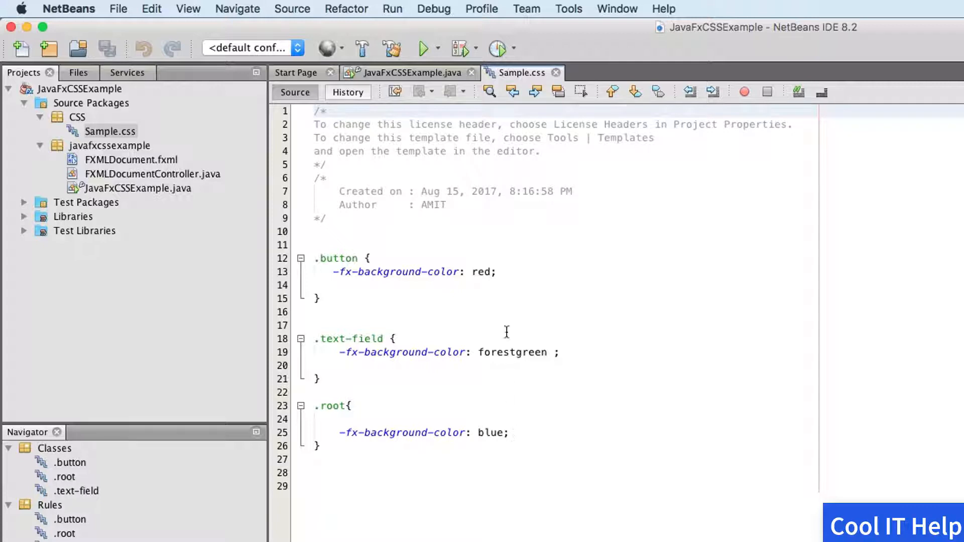
double_click(483, 272)
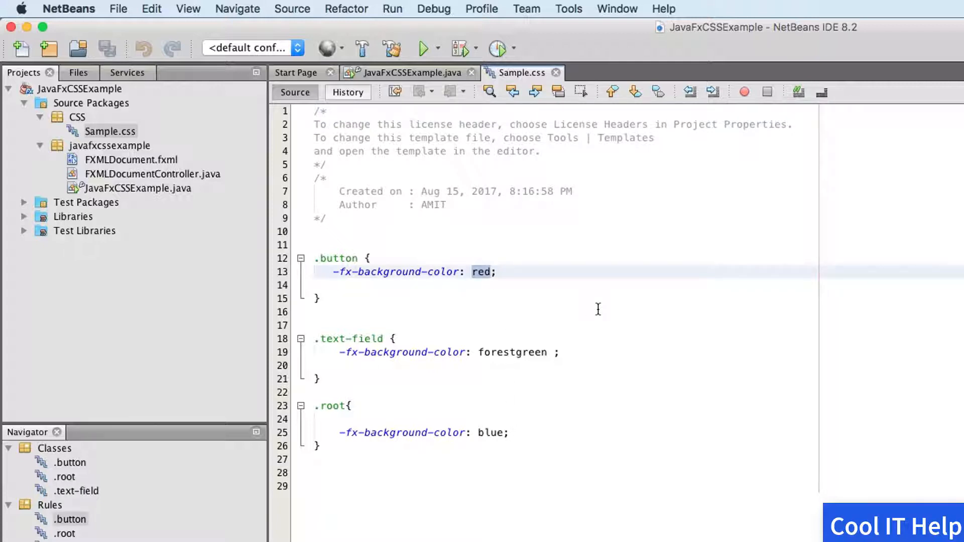
type("green")
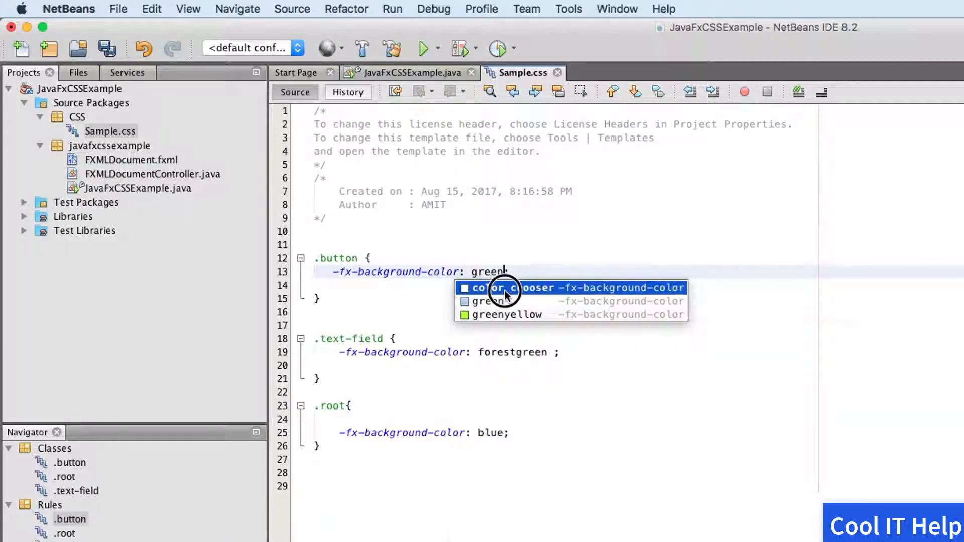
Pick a light blue (#99ccff) for the button background from the colour chooser.
left_click(509, 287)
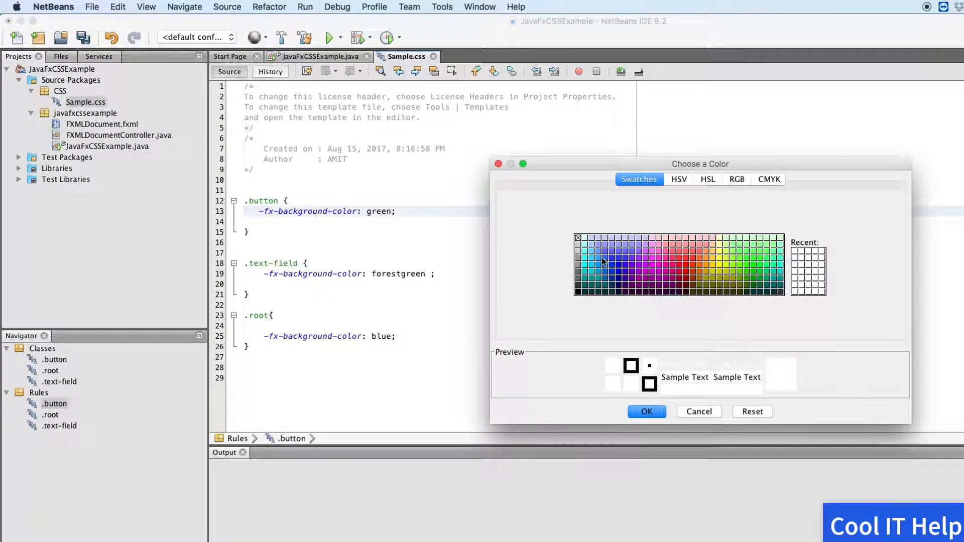
left_click(590, 247)
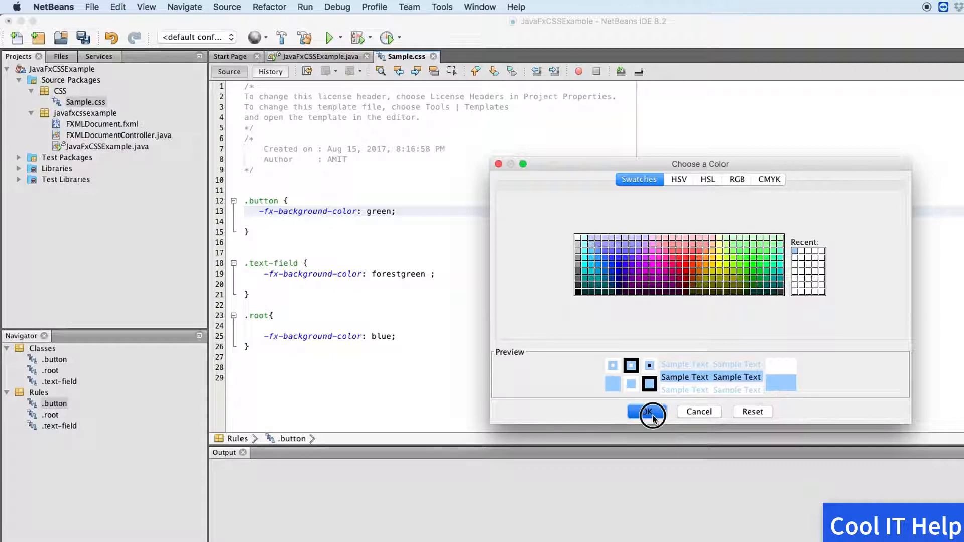
left_click(648, 411)
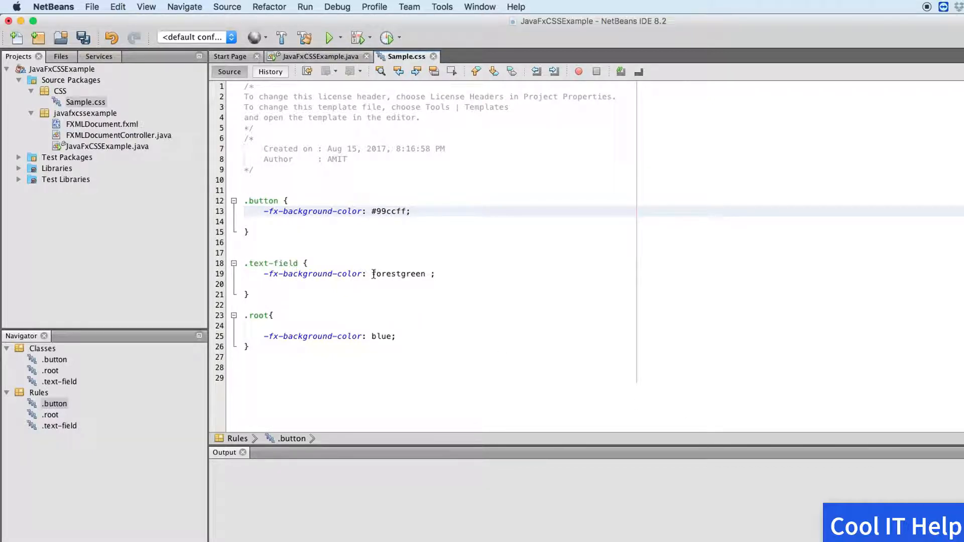
Replace the .text-field forestgreen background with light grey #cccccc from the colour chooser.
double_click(398, 273)
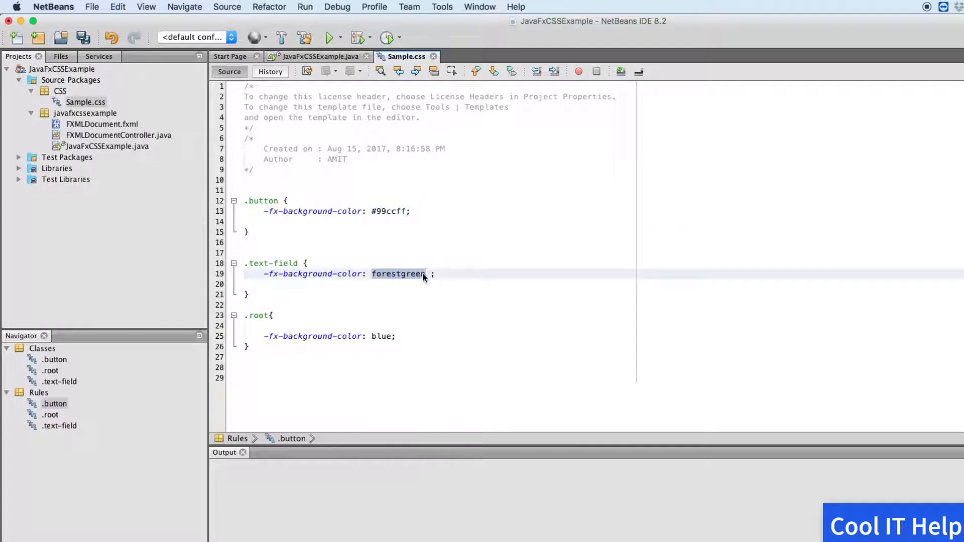
key("Delete")
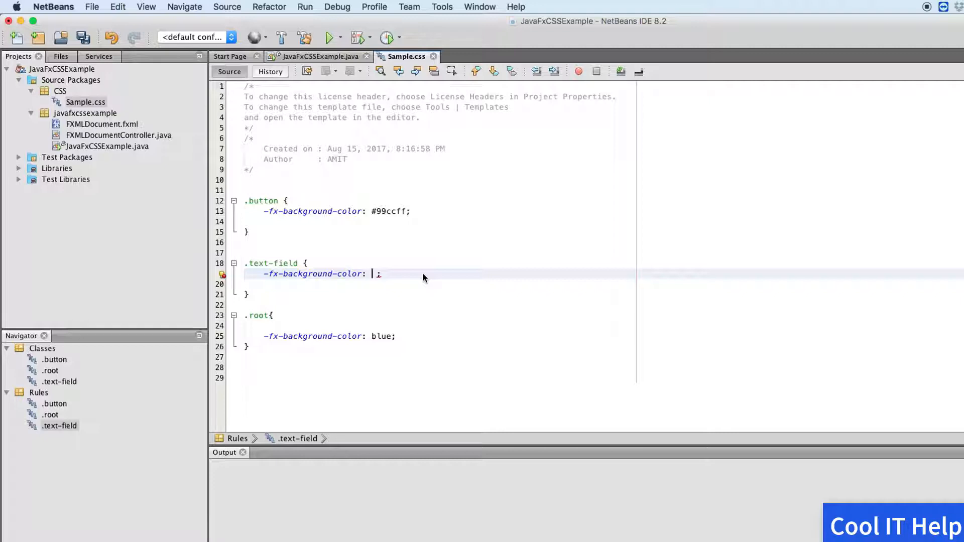
type("g")
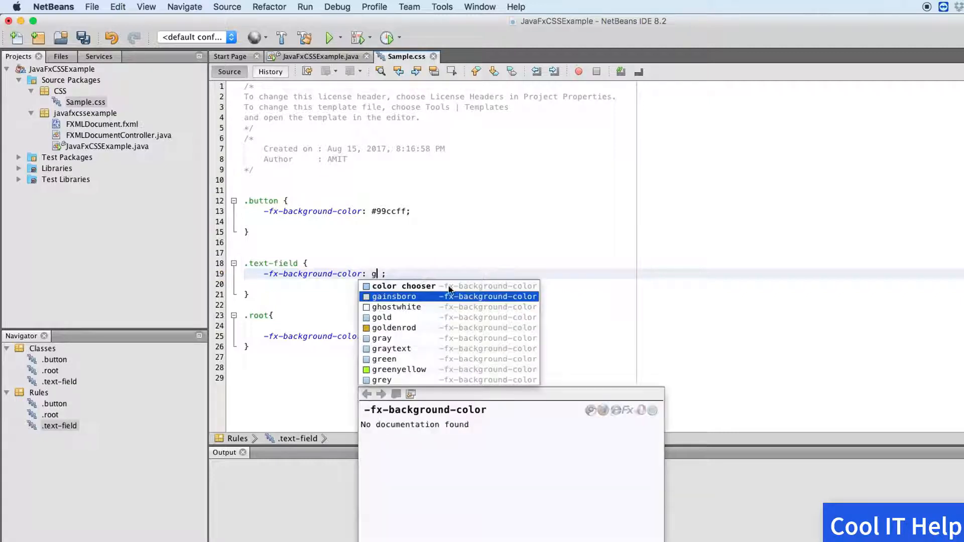
left_click(404, 286)
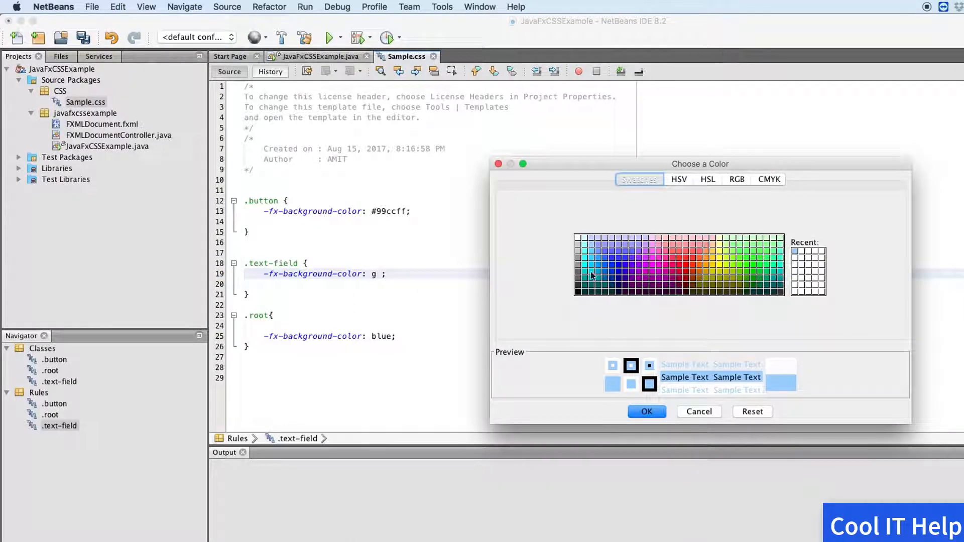
left_click(580, 254)
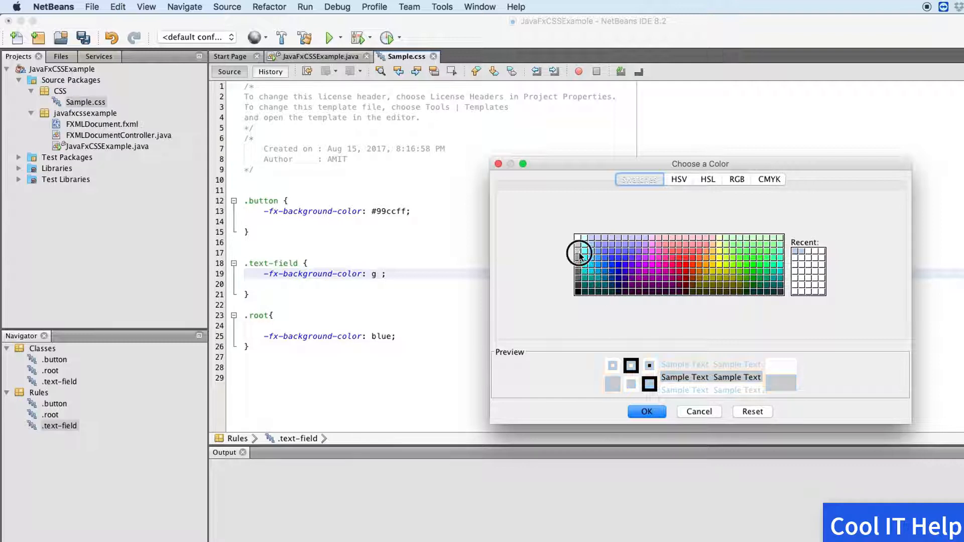
left_click(645, 412)
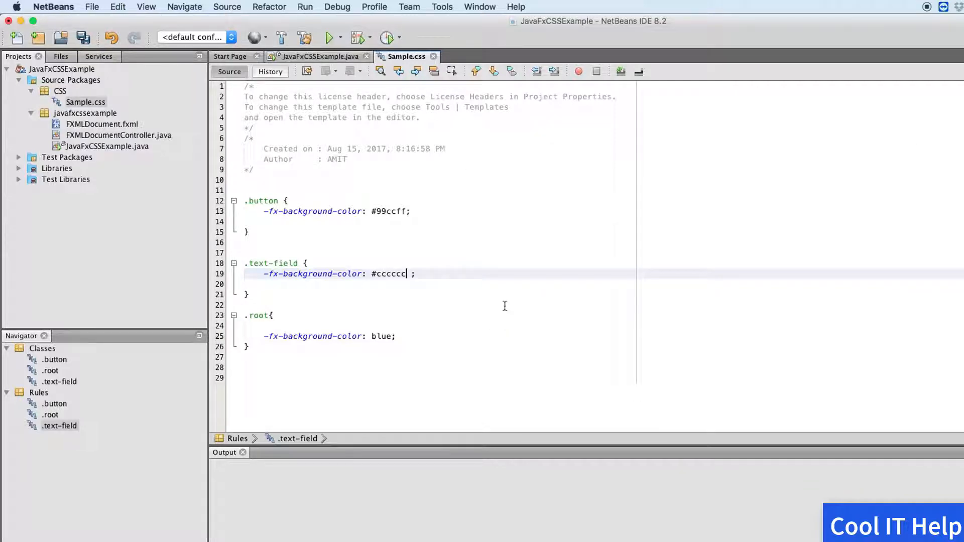
mouse_move(484, 276)
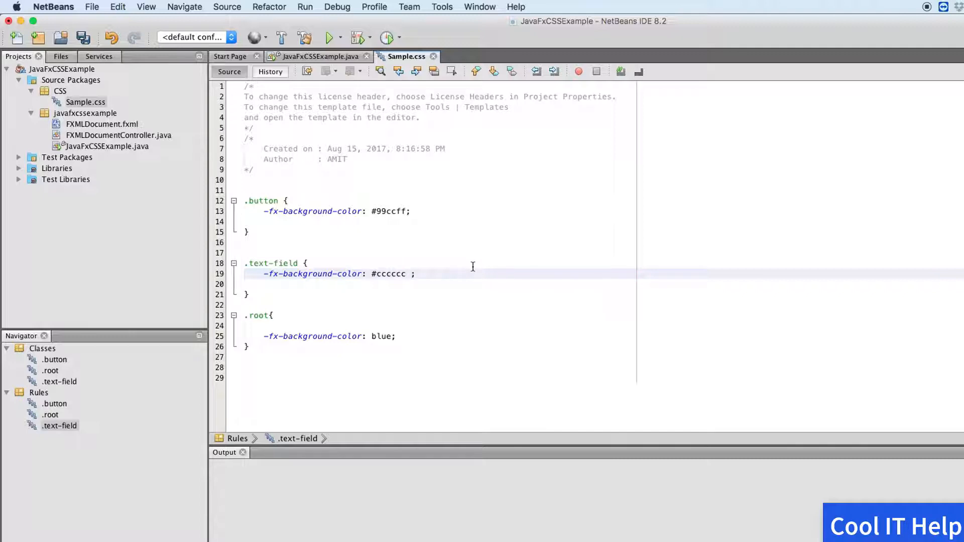
Select the root rule's blue value, then switch to JavaFxCSSExample.java.
left_click(272, 201)
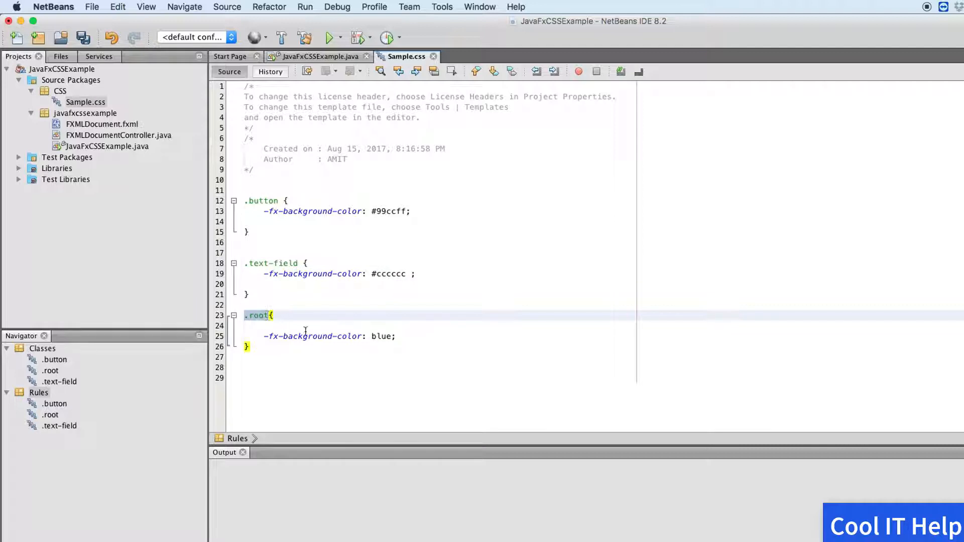
double_click(380, 335)
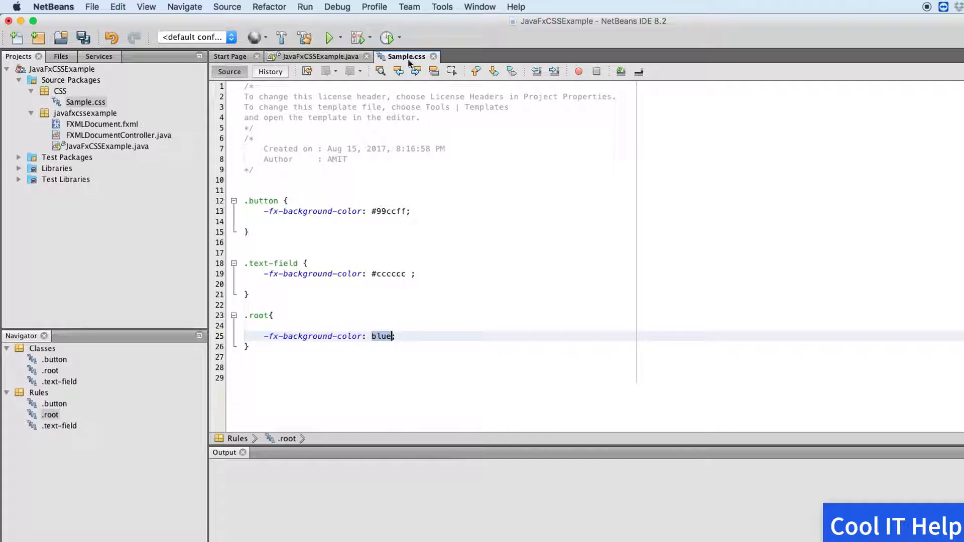
left_click(319, 56)
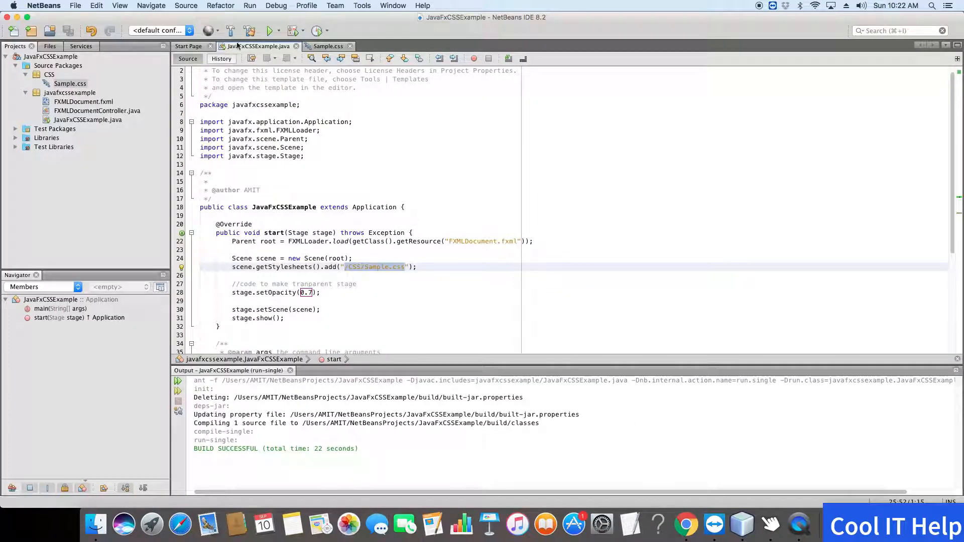
Build the project, run JavaFxCSSExample to preview the translucent blue login window, then close it.
left_click(250, 6)
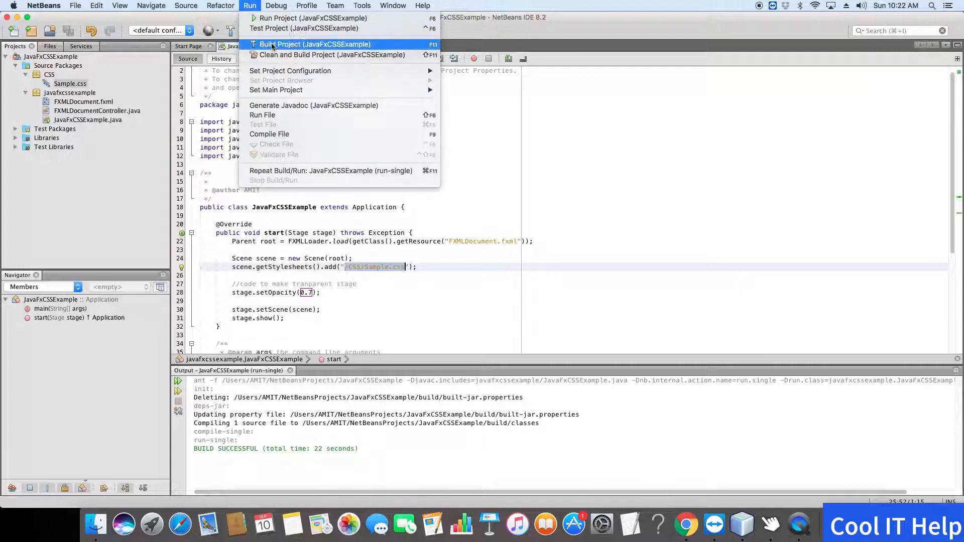
left_click(289, 44)
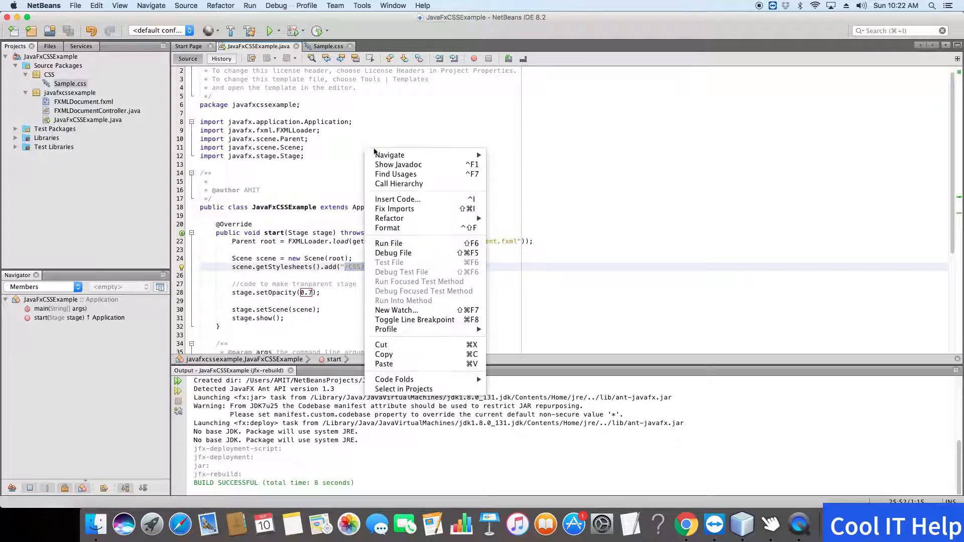
left_click(389, 243)
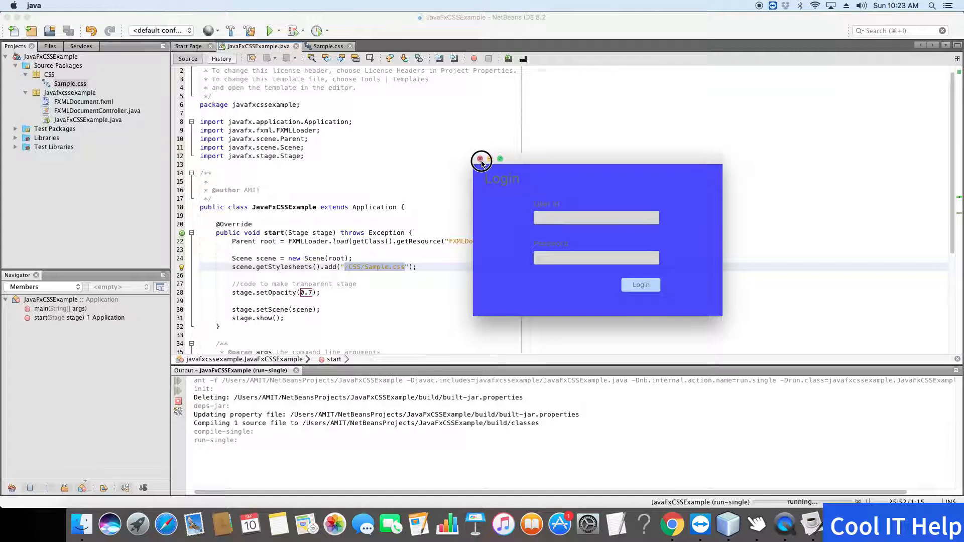
left_click(481, 160)
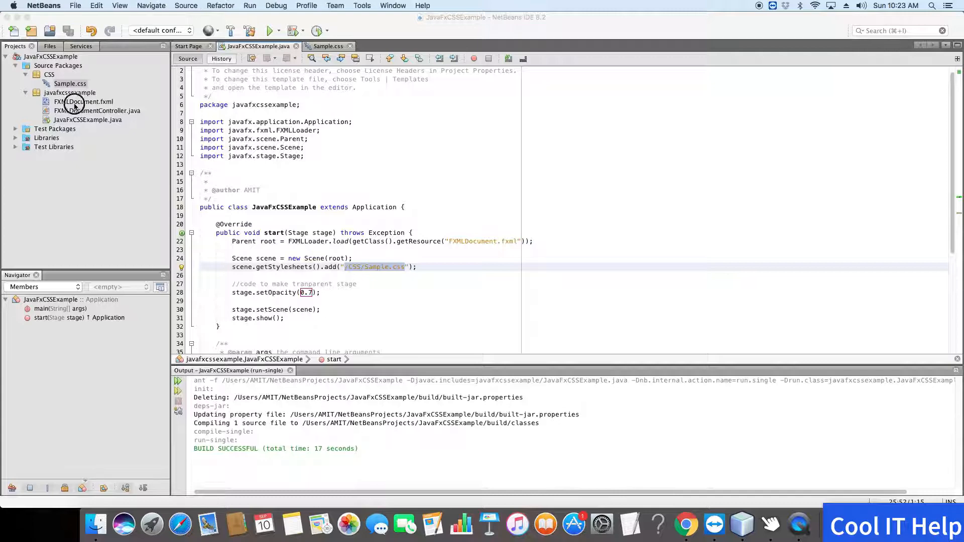
Set the User Id and Login labels' Text Fill to a near-white colour and save the layout.
double_click(86, 101)
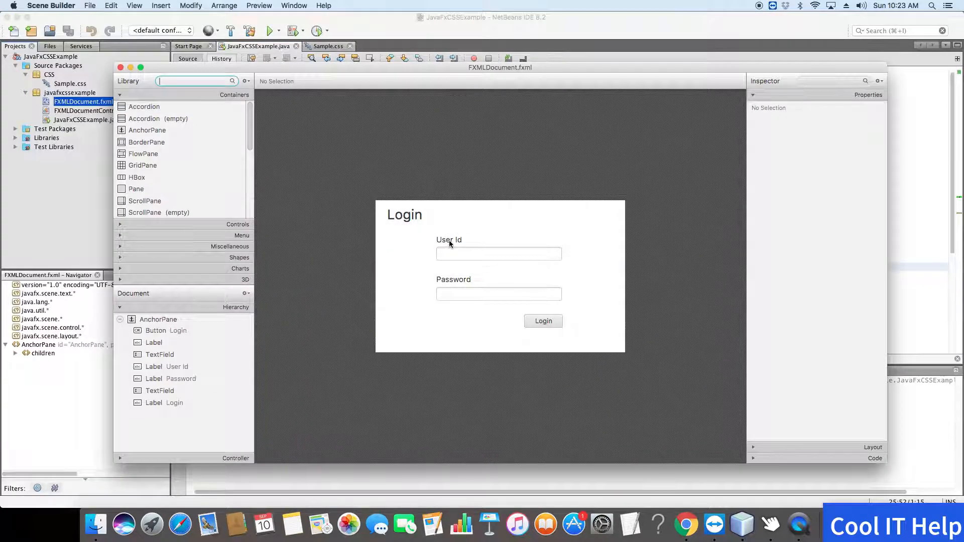
left_click(449, 240)
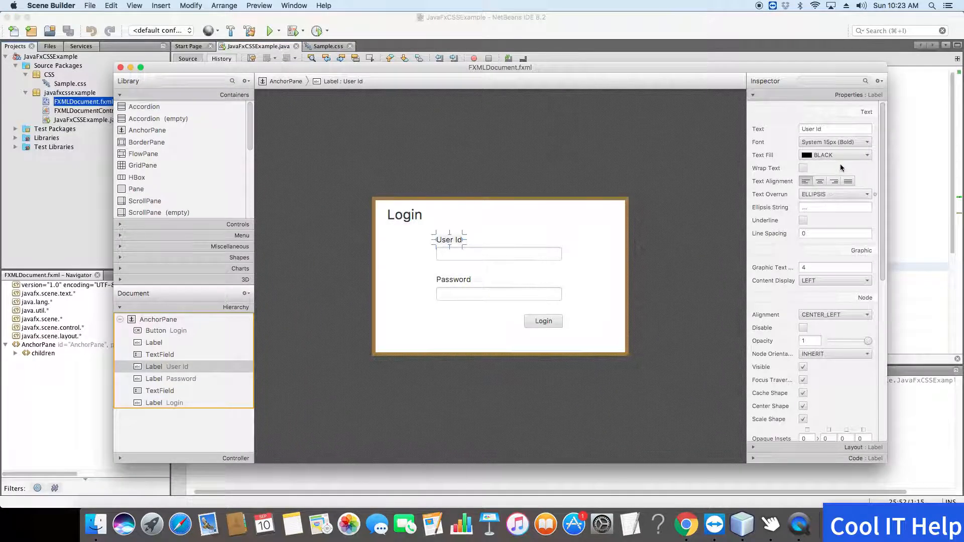
left_click(867, 154)
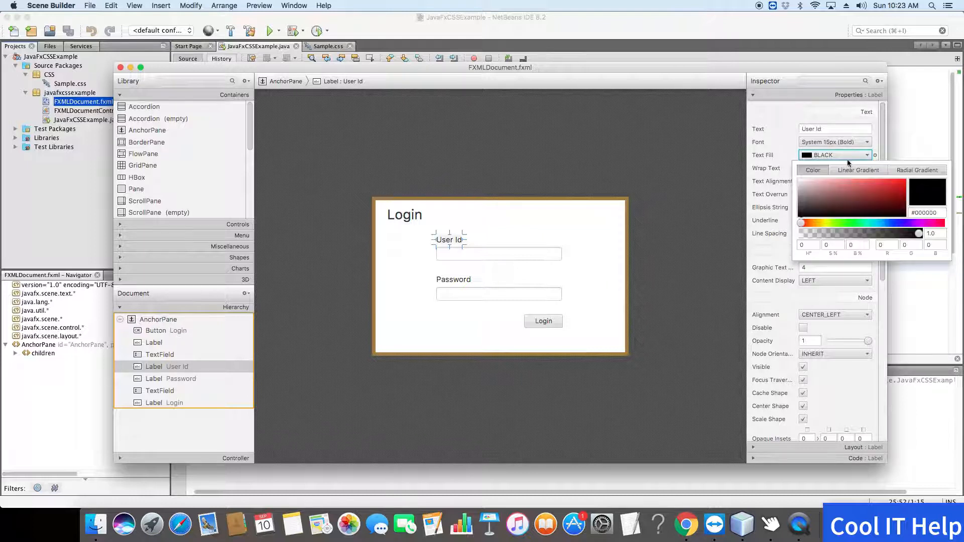
left_click(804, 185)
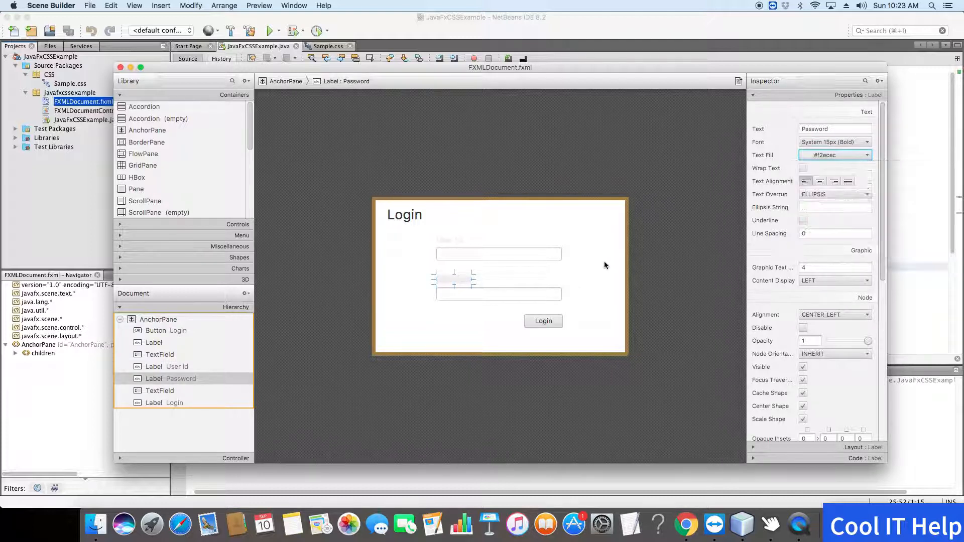
left_click(164, 403)
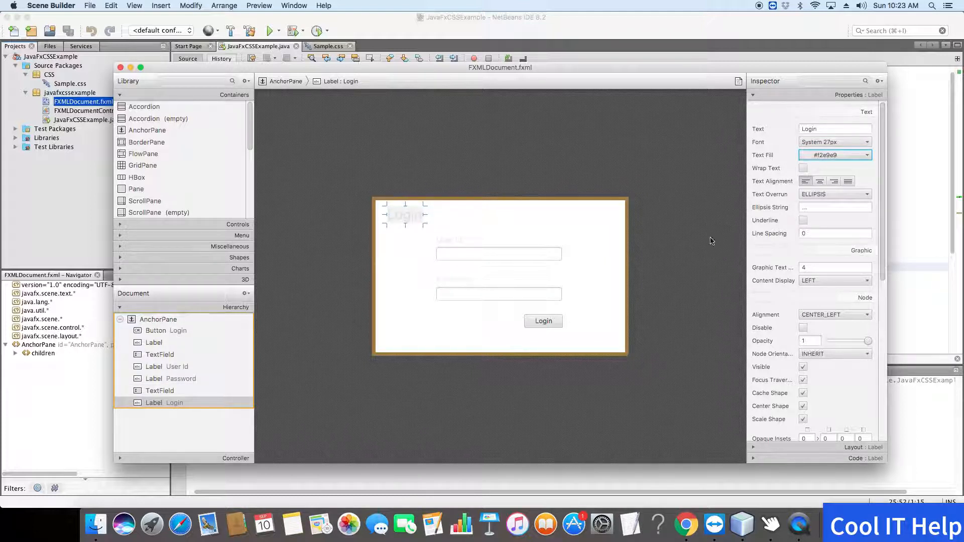
mouse_move(609, 306)
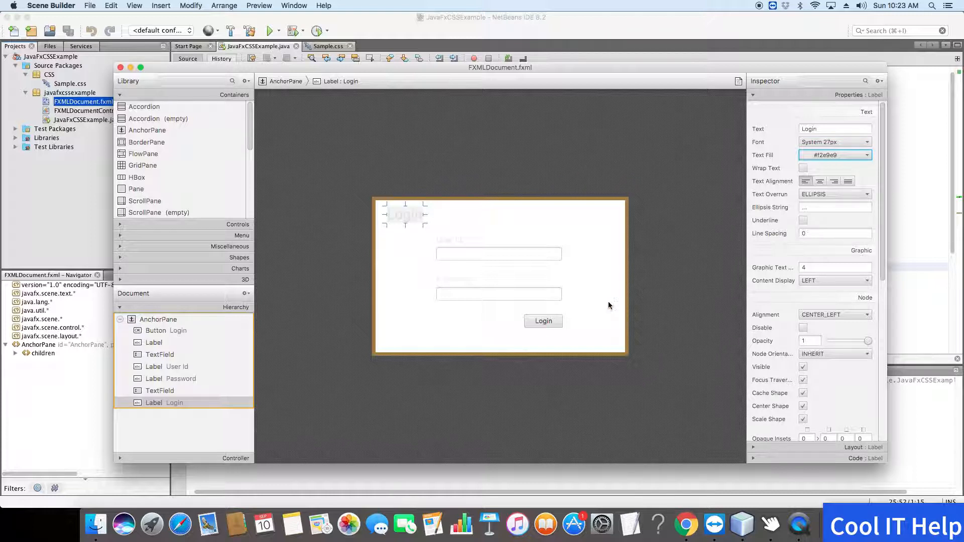
mouse_move(583, 308)
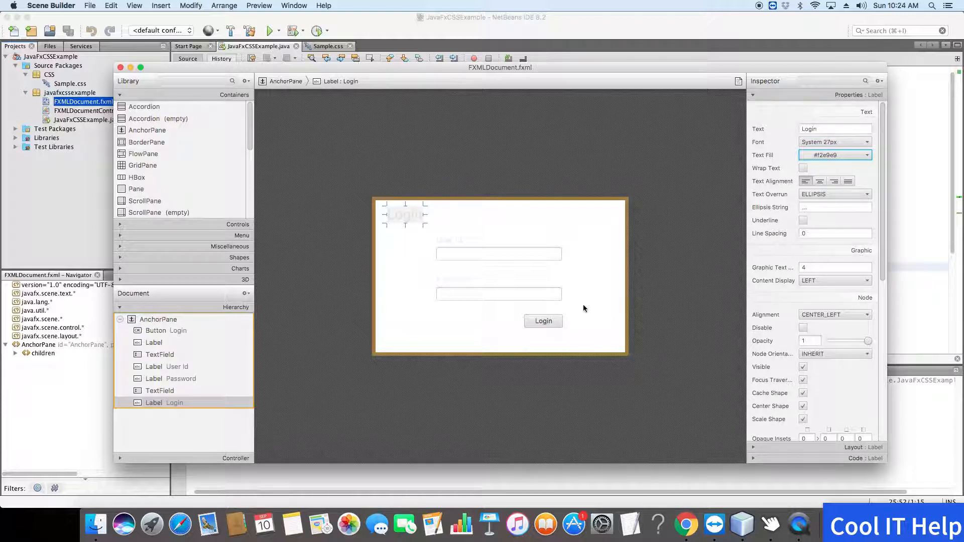
key("cmd+s")
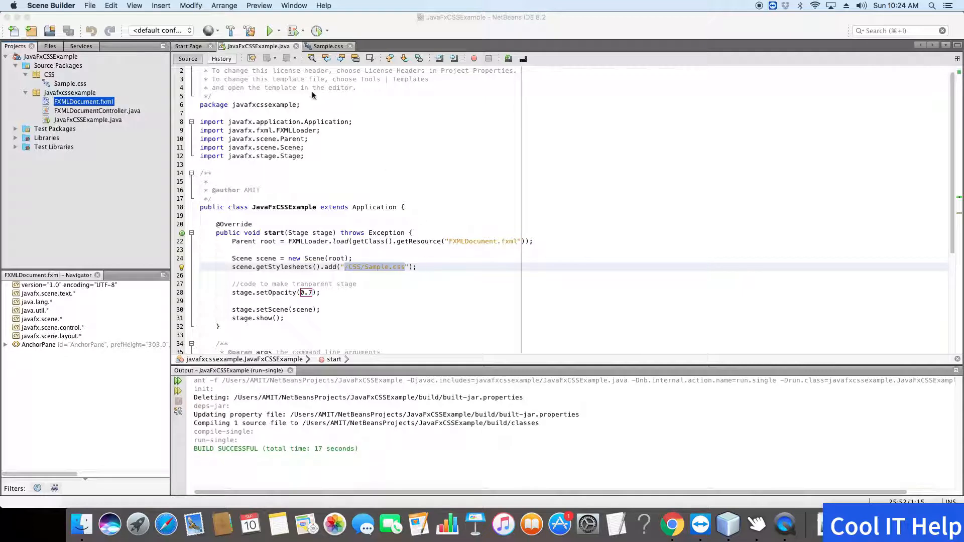
mouse_move(220, 21)
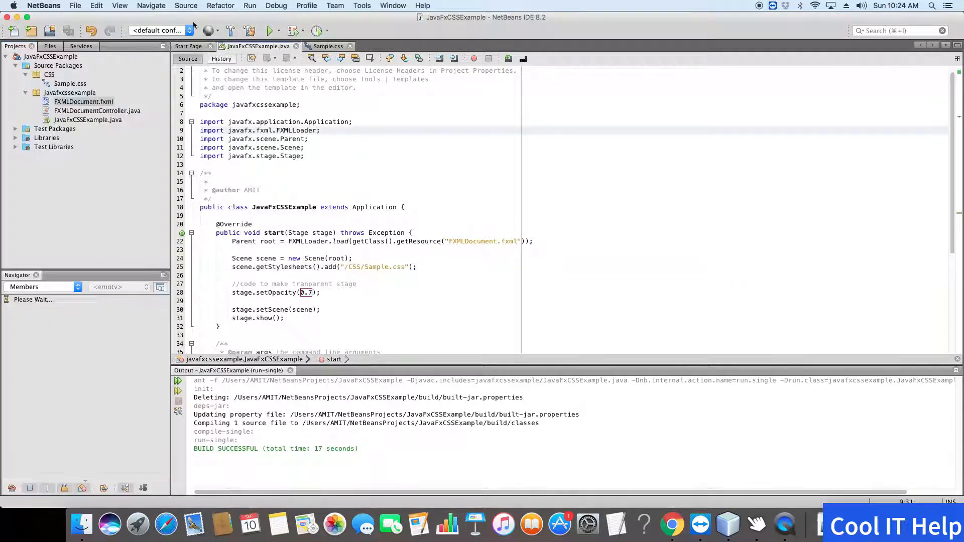
Clean and build the project, then run JavaFxCSSExample via Run File.
left_click(250, 6)
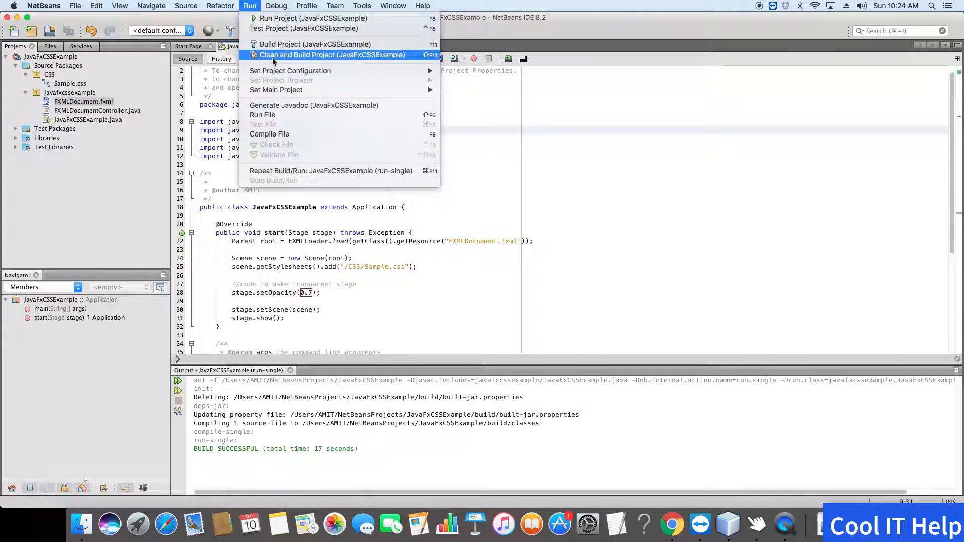
left_click(333, 54)
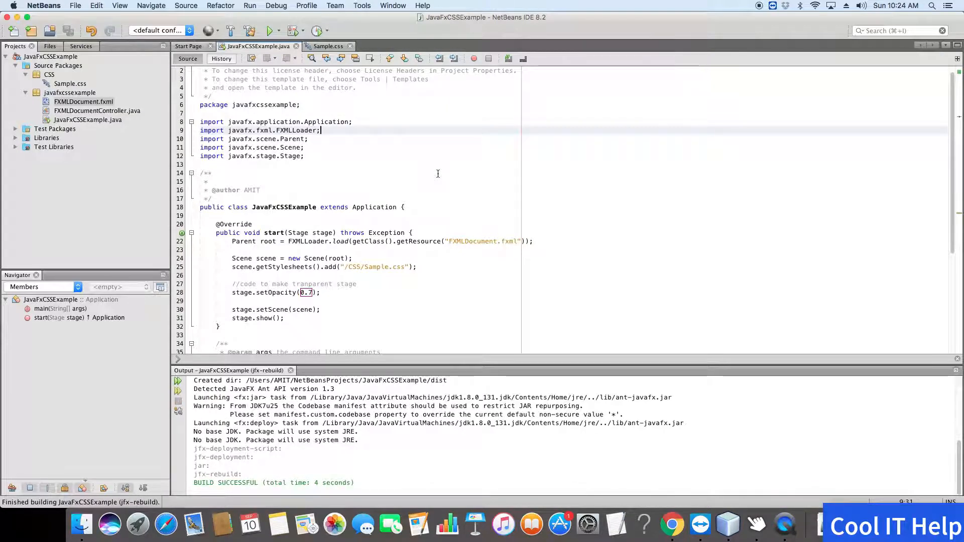
mouse_move(435, 170)
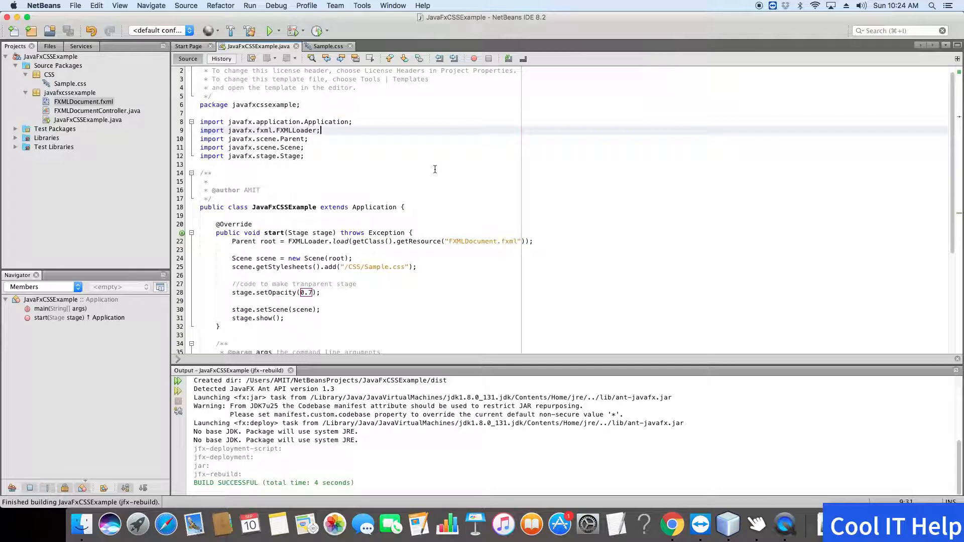
right_click(435, 170)
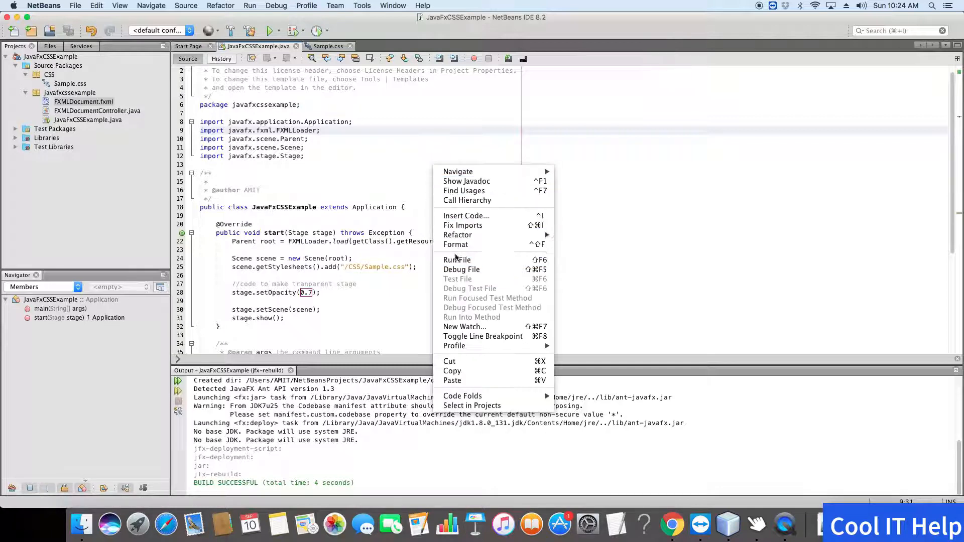
left_click(457, 259)
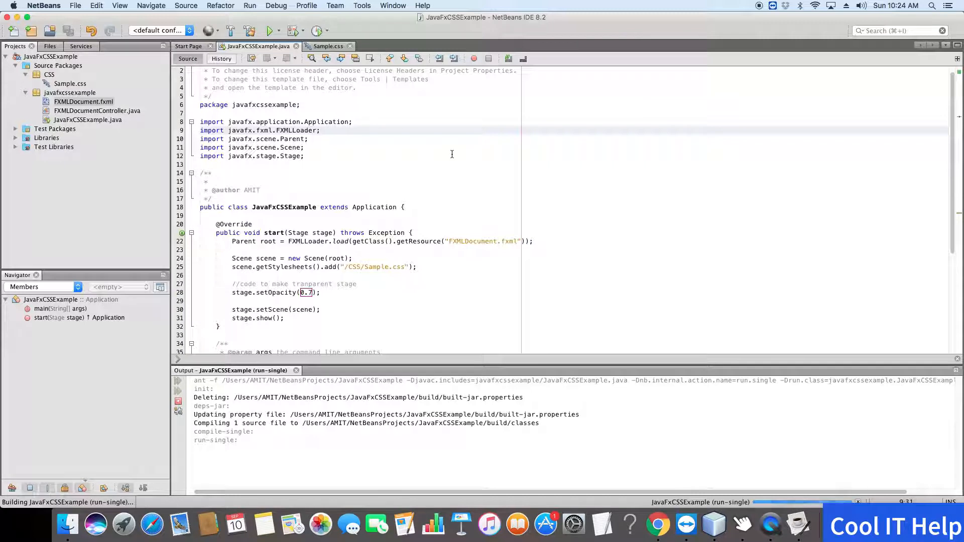
Drag the running login window over the code, type in User Id, then close it.
left_click(269, 31)
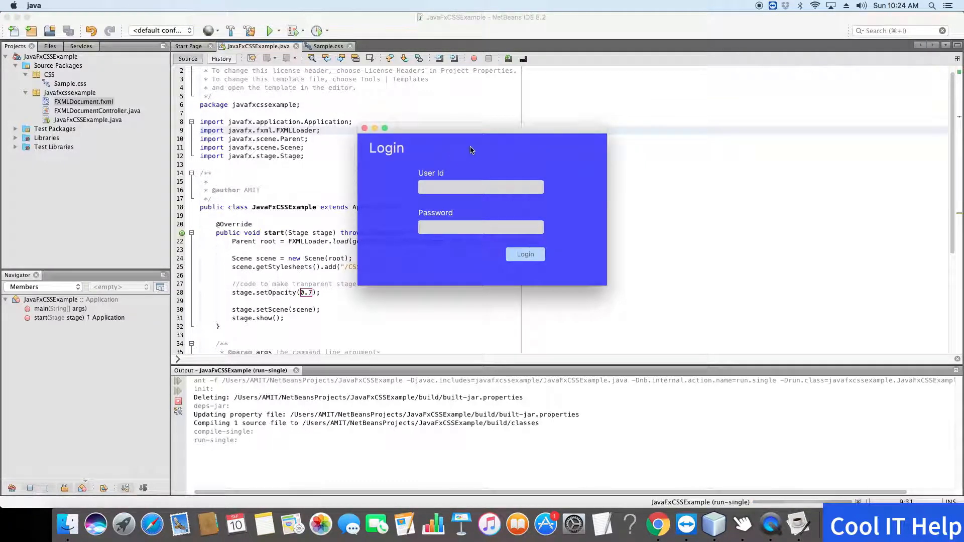
left_click_drag(470, 148, 399, 129)
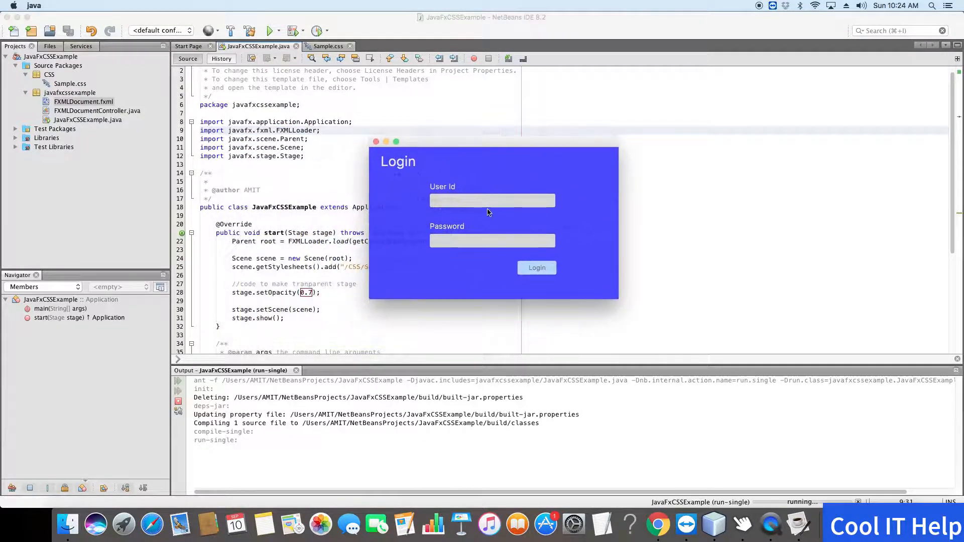
type("sd")
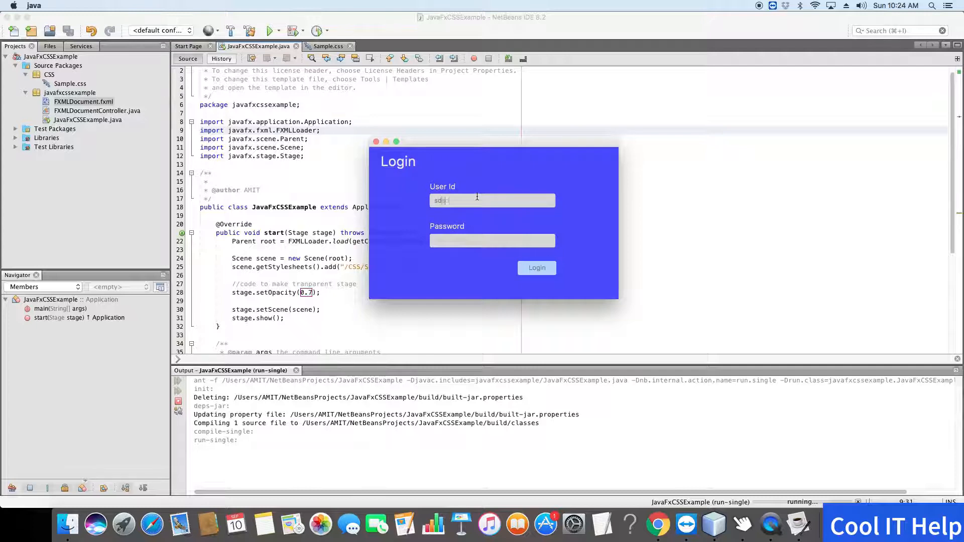
type("s")
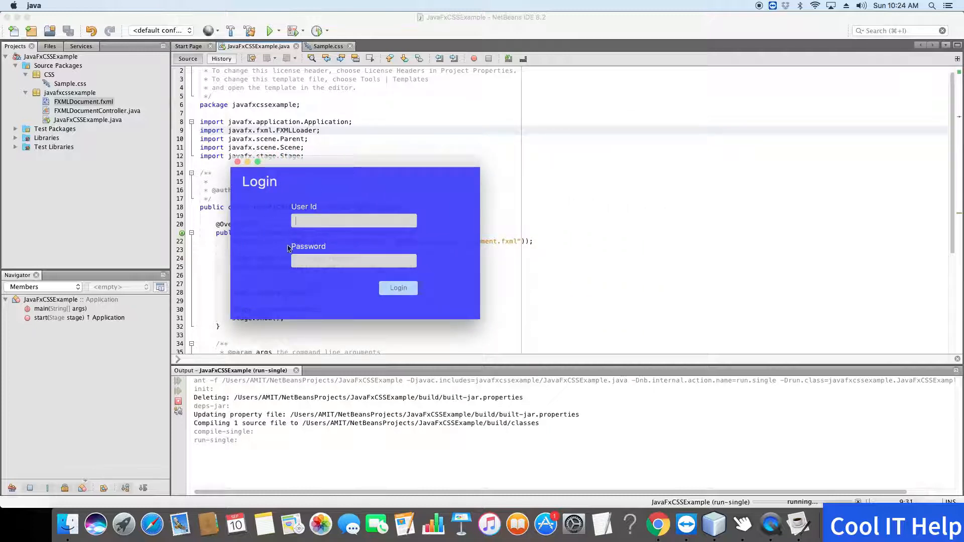
mouse_move(239, 166)
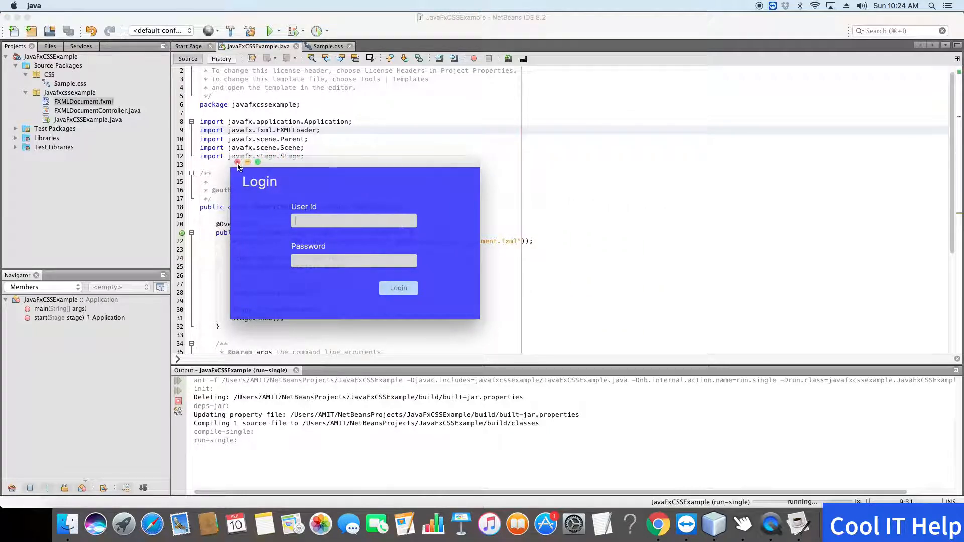
left_click(239, 163)
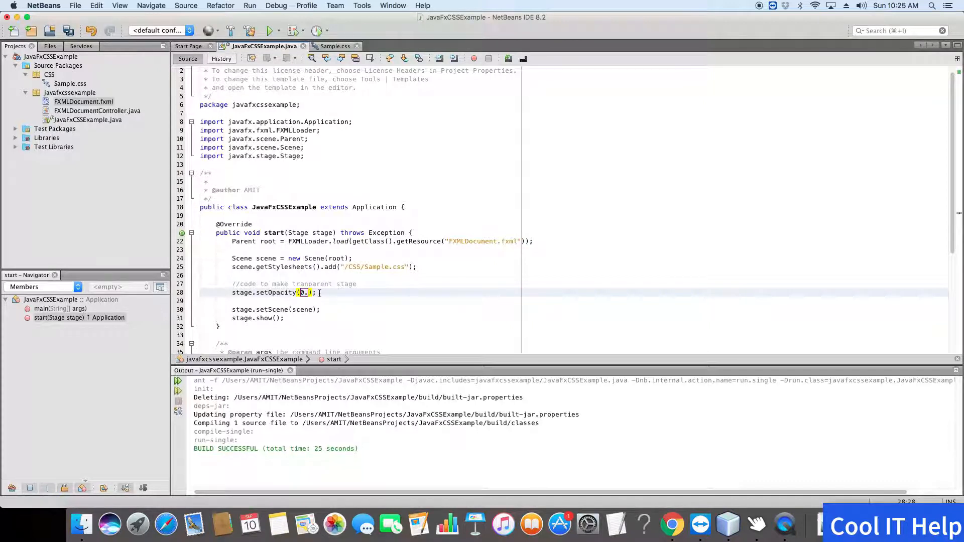
Set the stage opacity value to 0.5 and clean and rebuild the project.
type("5")
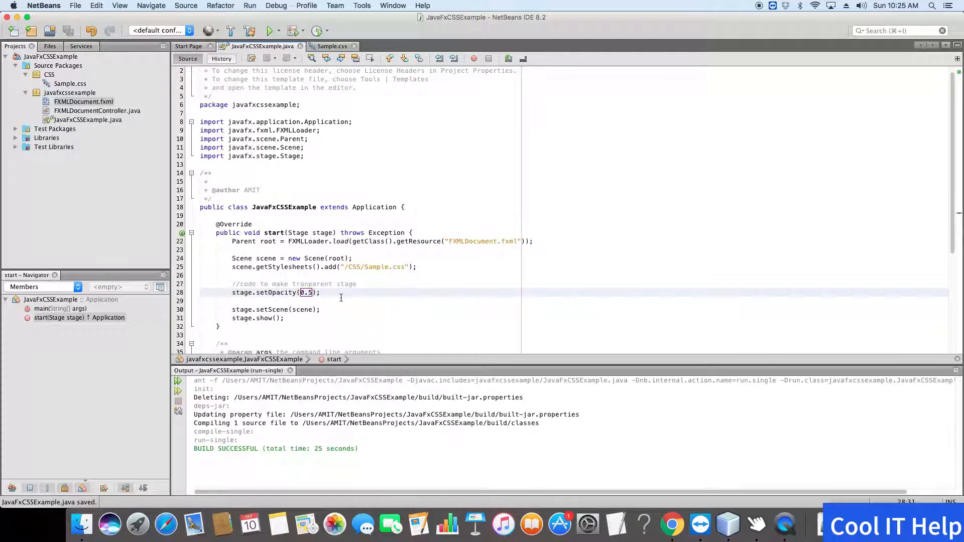
left_click(250, 6)
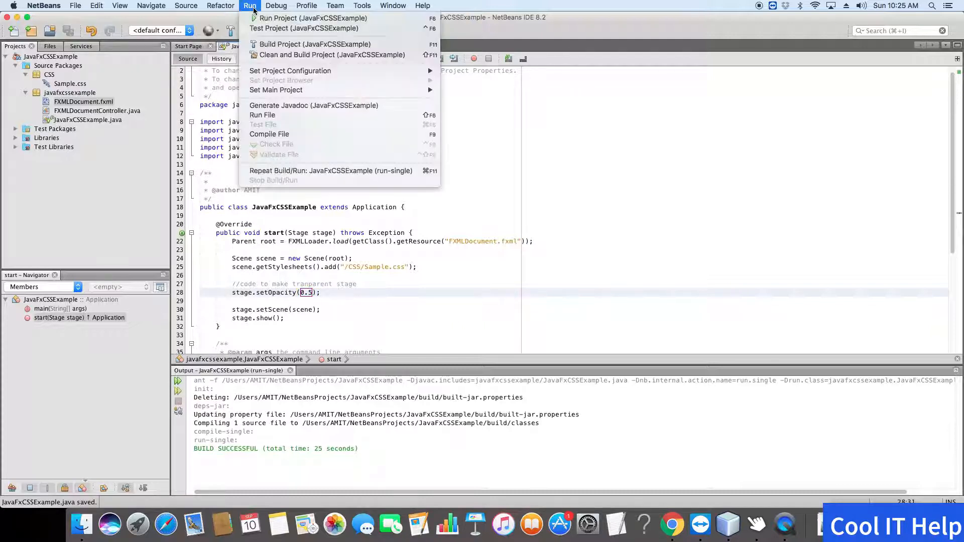
left_click(314, 44)
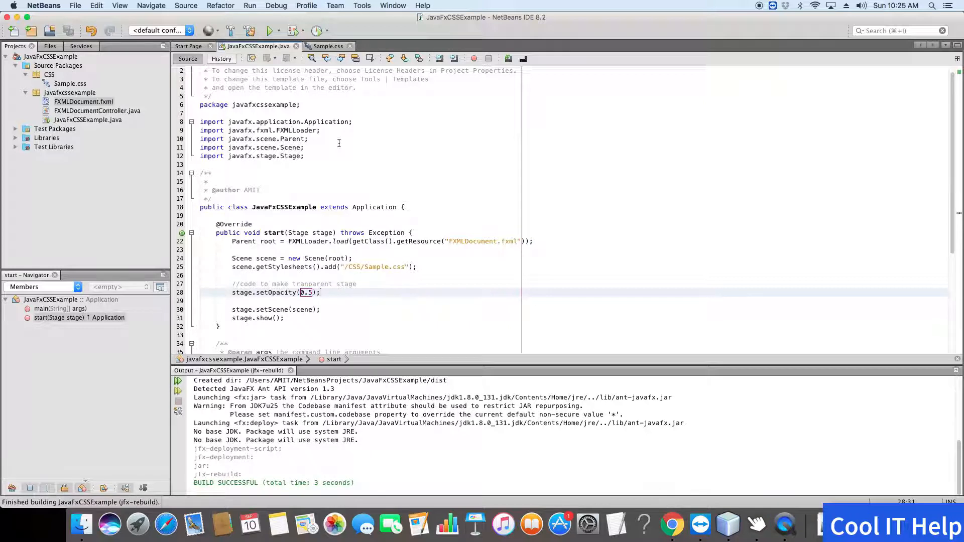
Run the current file to show the more see-through Login window.
left_click(319, 292)
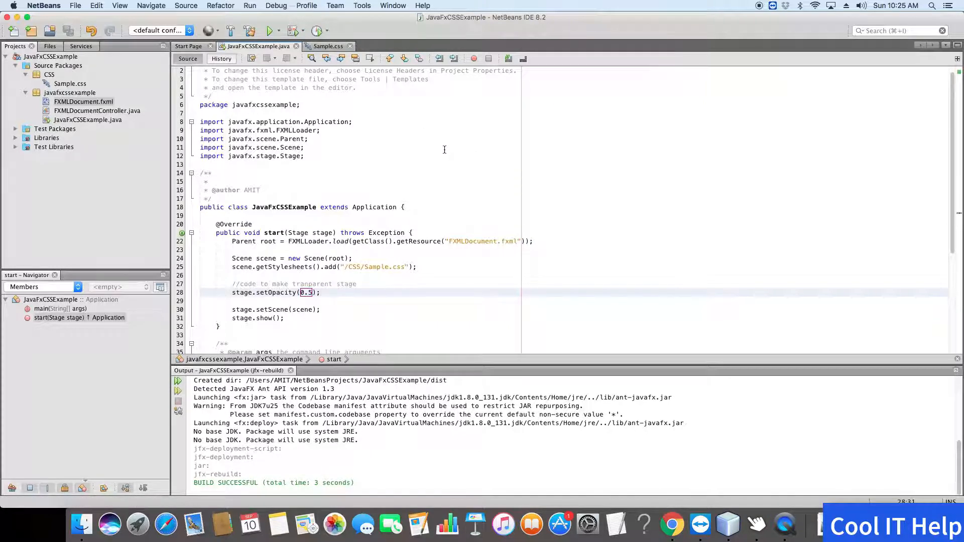
right_click(443, 149)
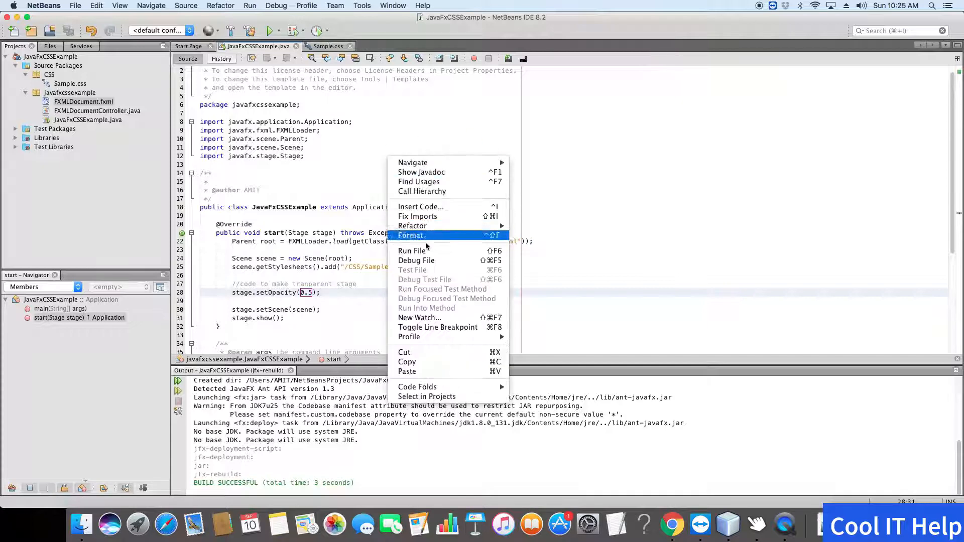
left_click(411, 250)
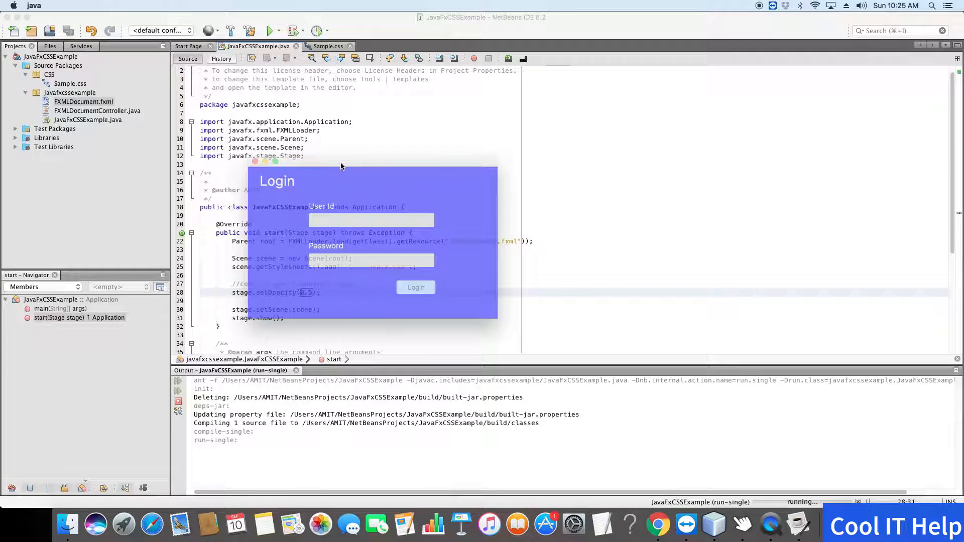
mouse_move(368, 172)
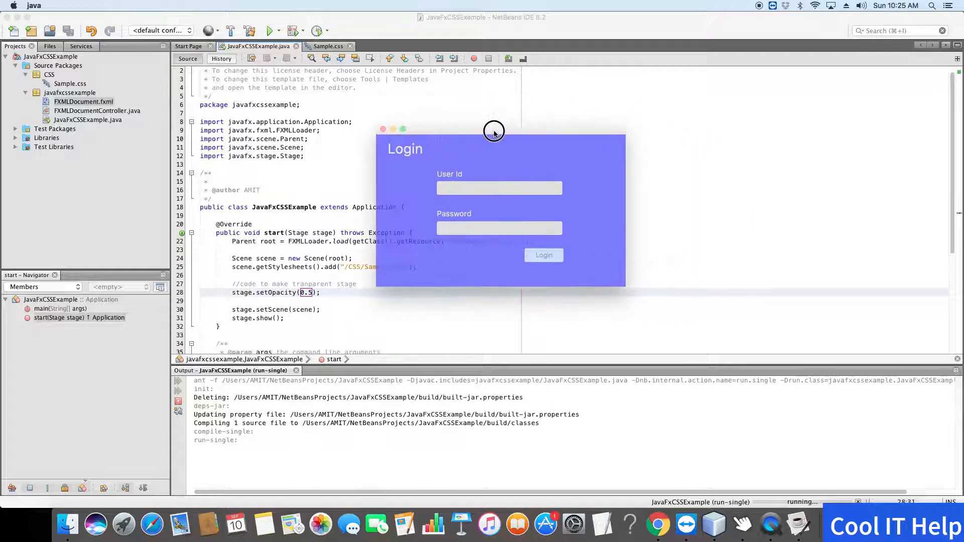
mouse_move(520, 218)
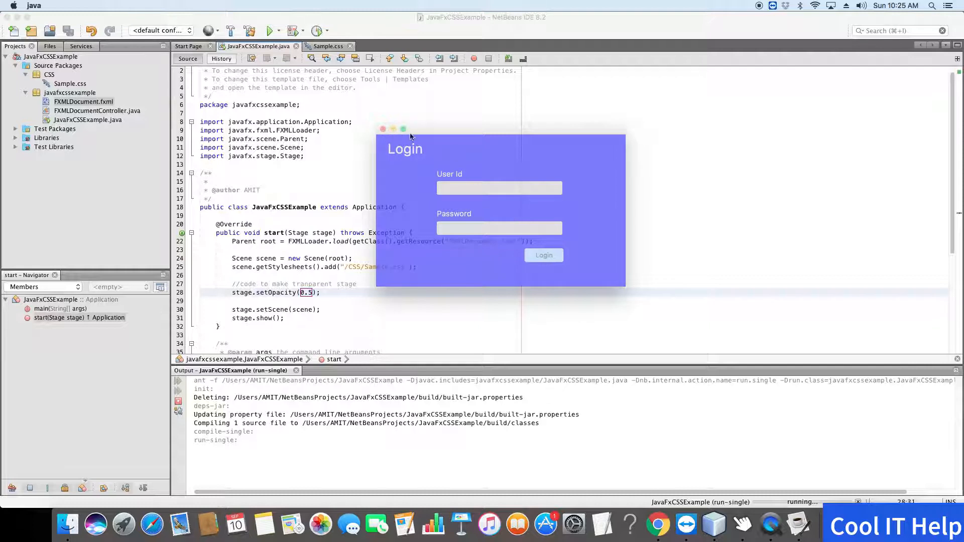
mouse_move(443, 134)
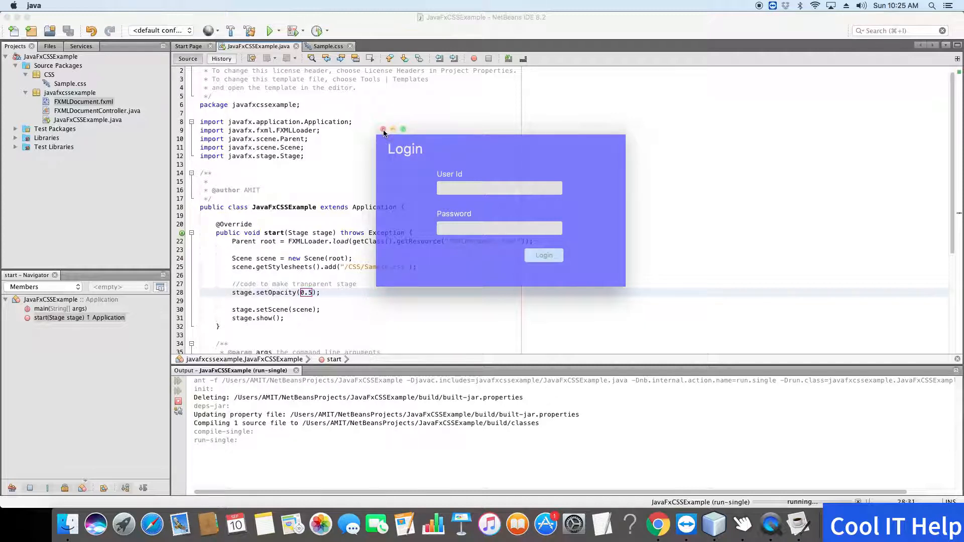
mouse_move(620, 136)
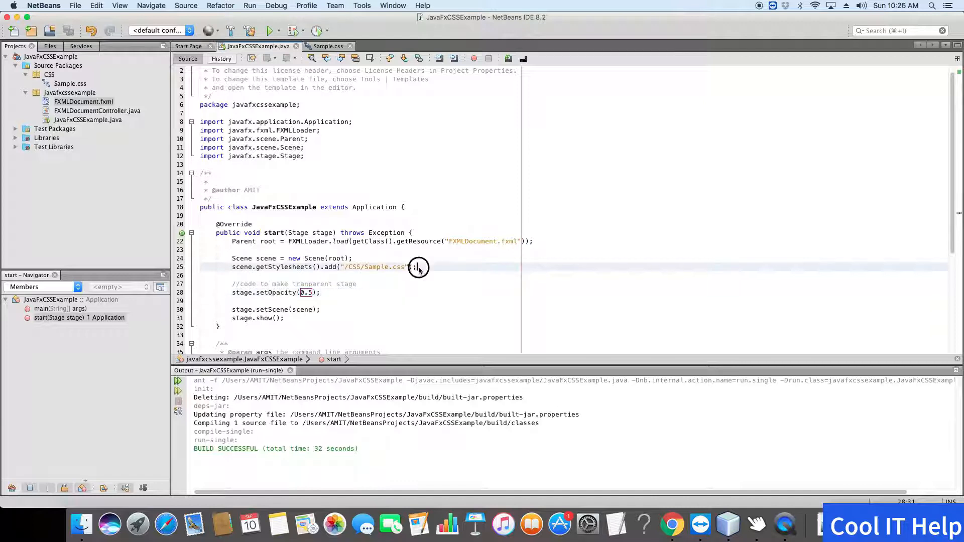
Add stage.initStyle(StageStyle.TRANSPARENT); on a new line using autocomplete.
key("enter")
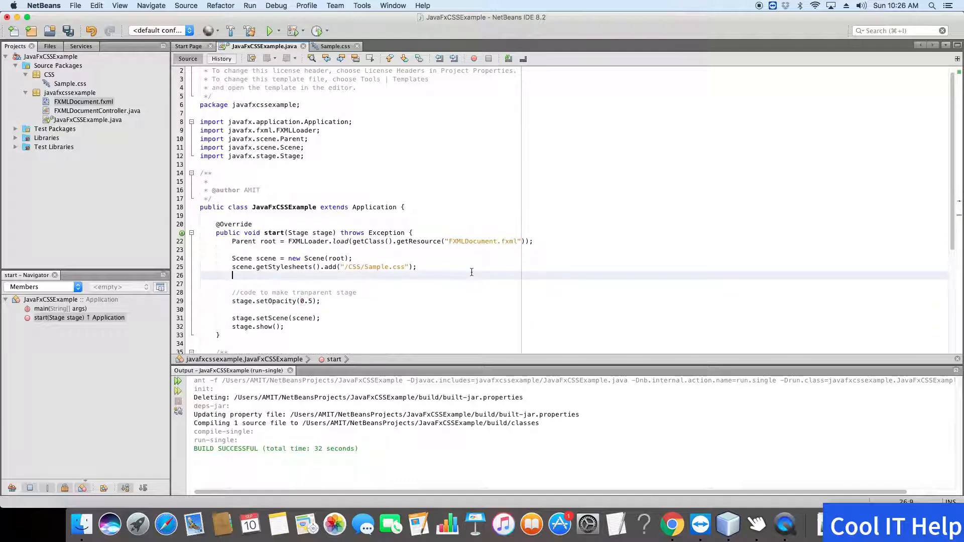
type("stage.")
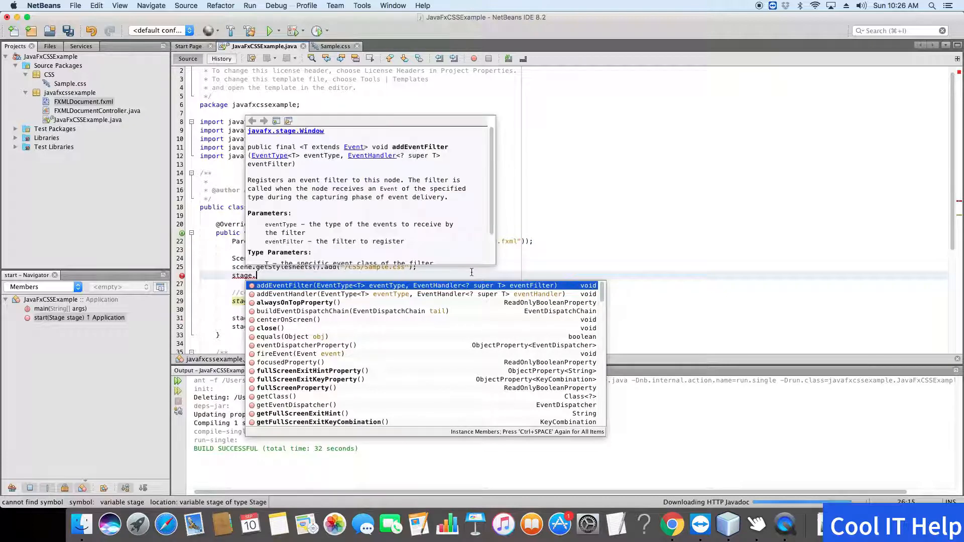
type("initStyle(StageStyle.);")
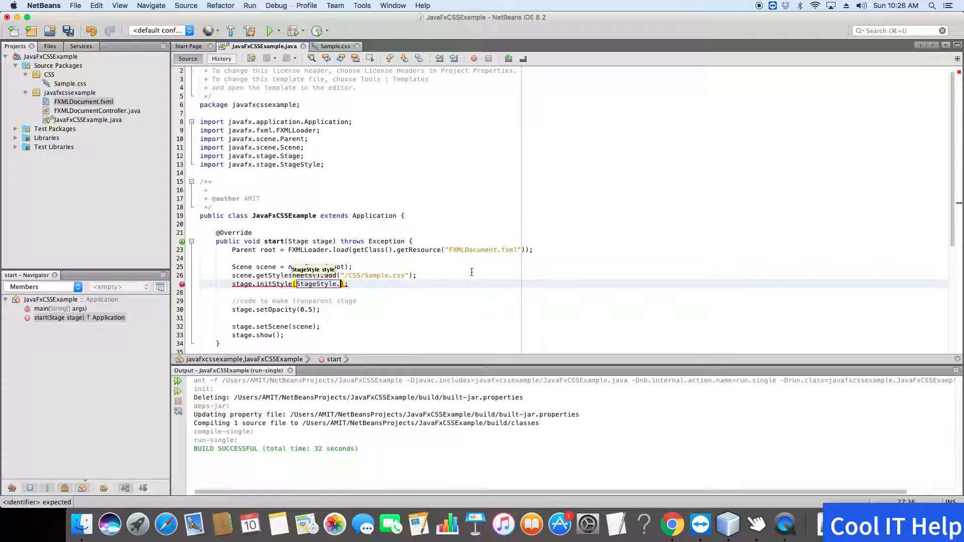
type("tr")
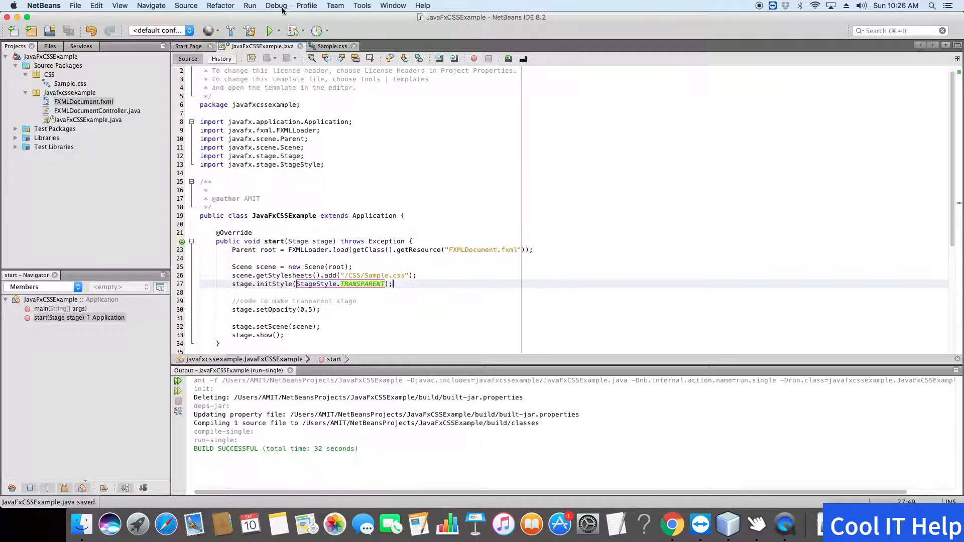
Clean and rebuild the project and run the file with the transparent stage style.
left_click(250, 6)
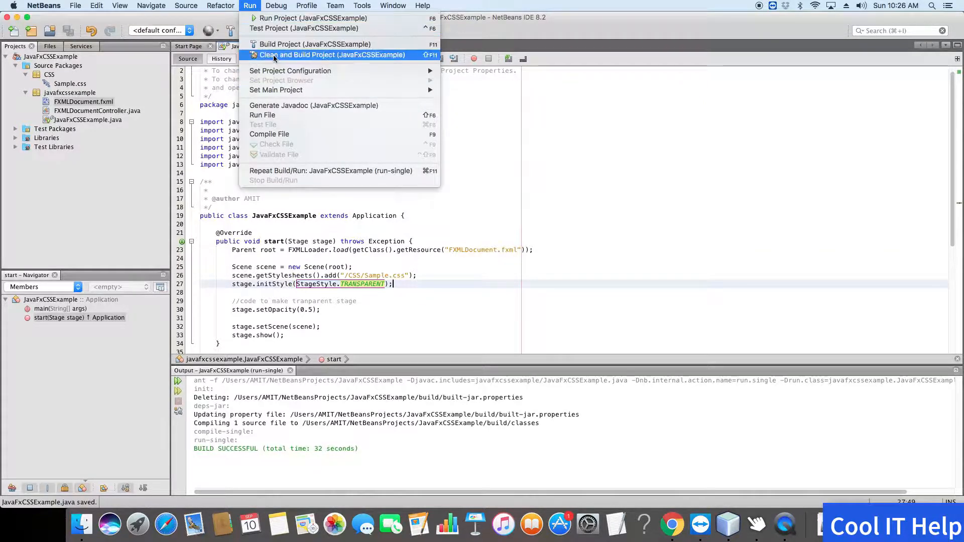
left_click(332, 54)
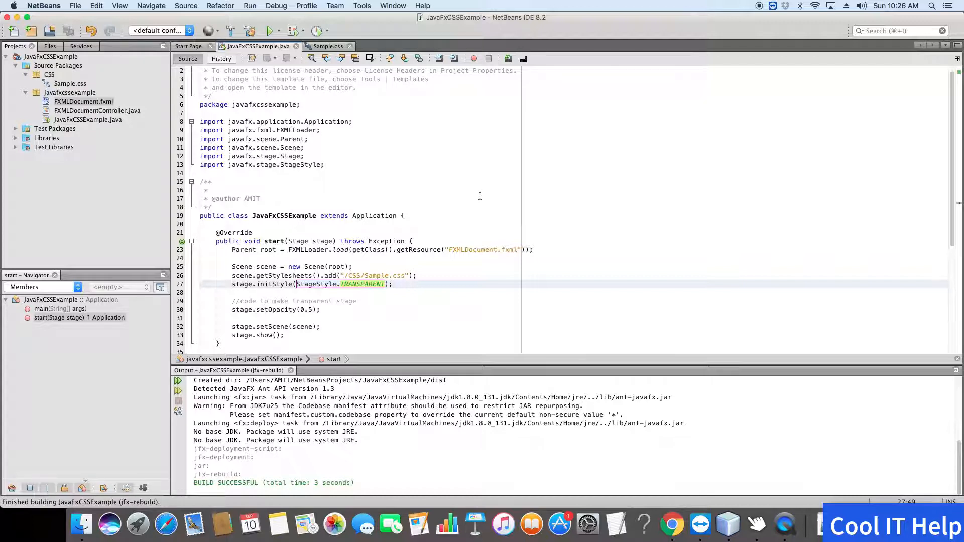
right_click(404, 133)
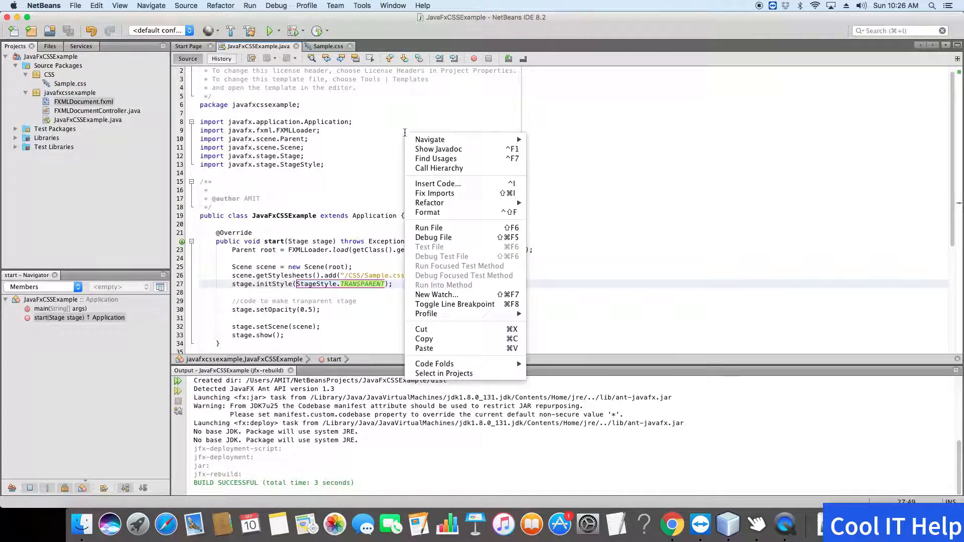
mouse_move(429, 228)
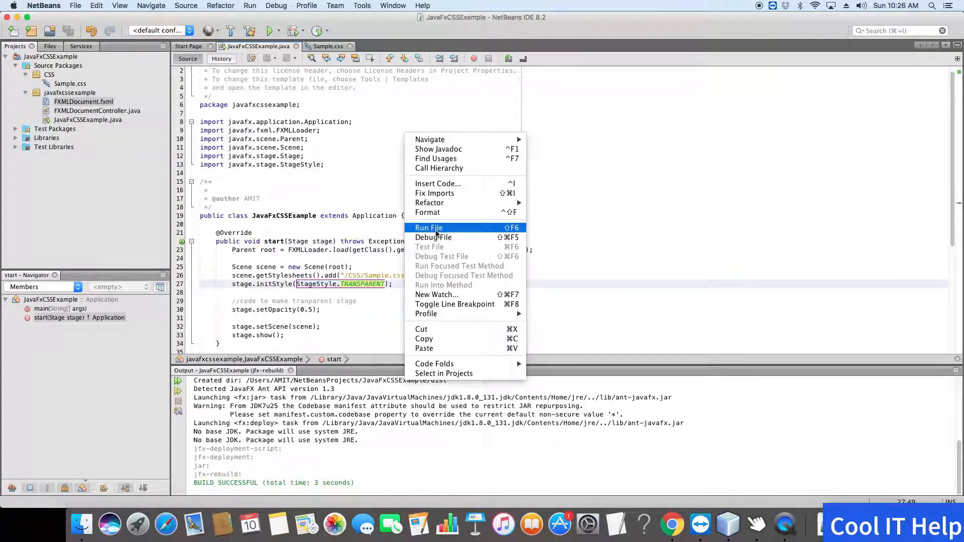
left_click(429, 228)
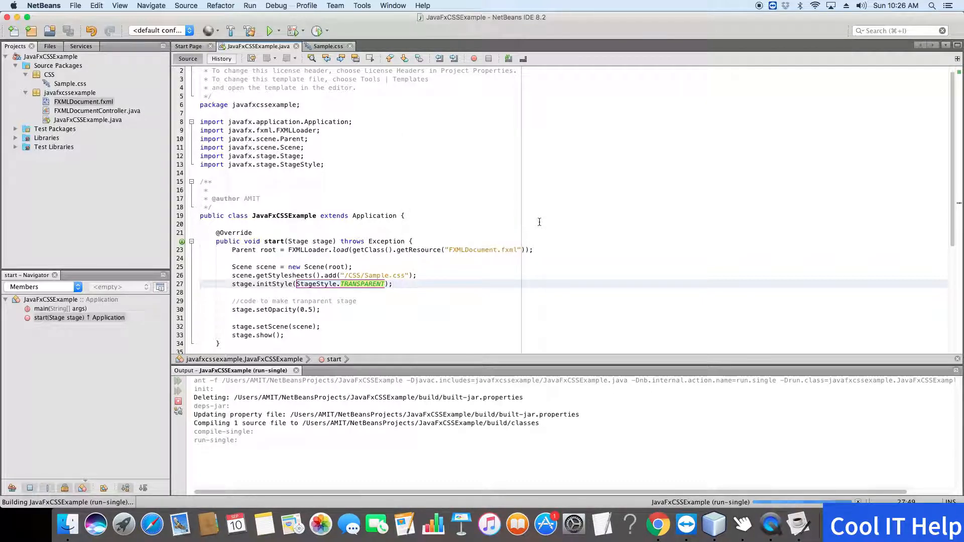
Inspect the borderless Login window over the desktop, return to NetBeans and relaunch it.
left_click(269, 30)
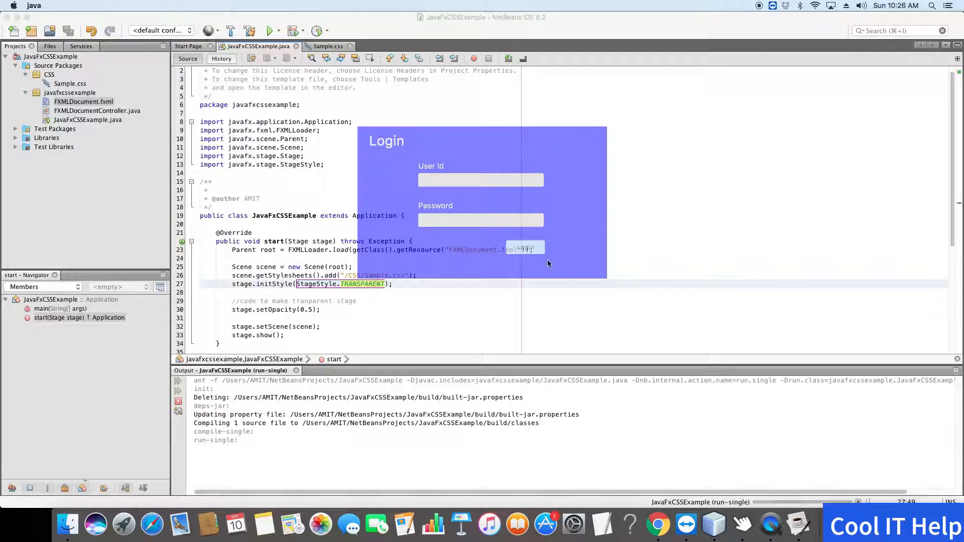
mouse_move(498, 136)
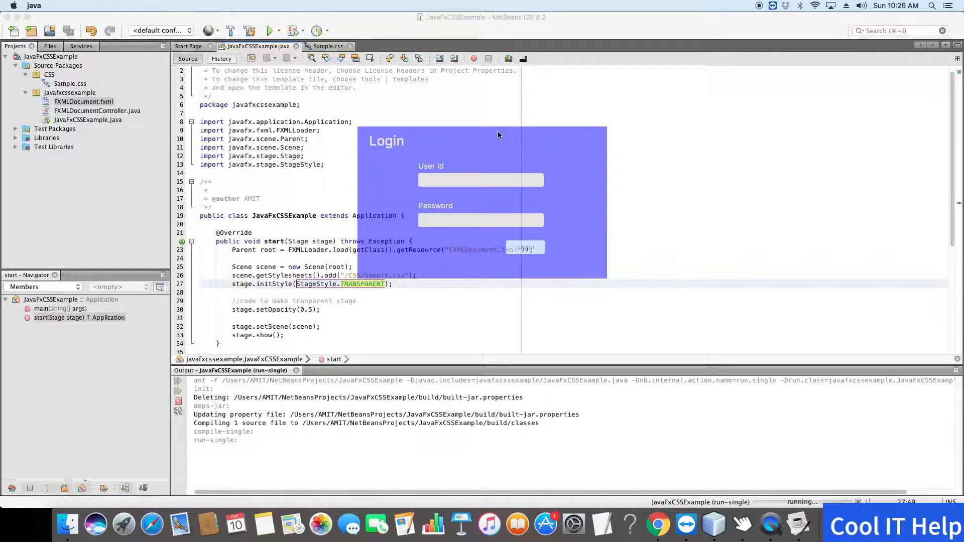
mouse_move(398, 278)
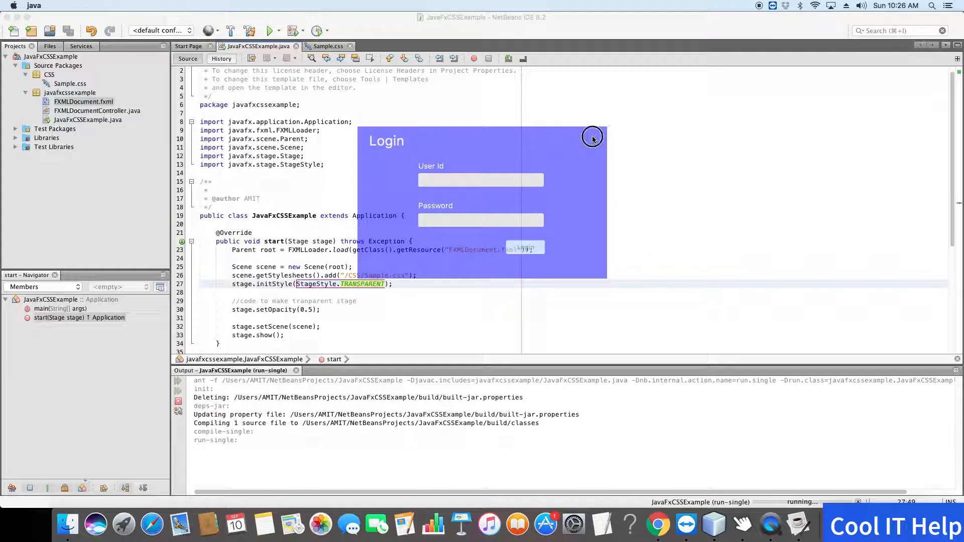
mouse_move(421, 136)
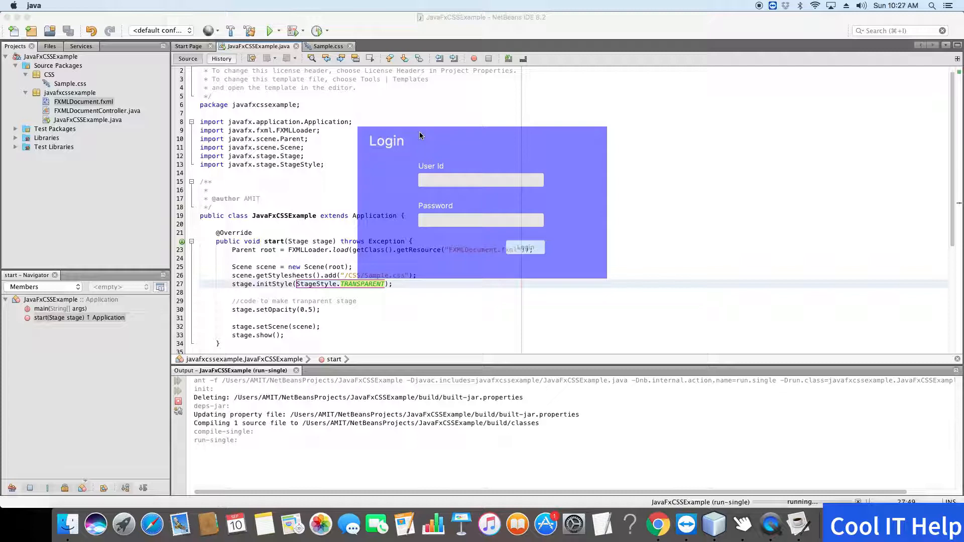
mouse_move(527, 121)
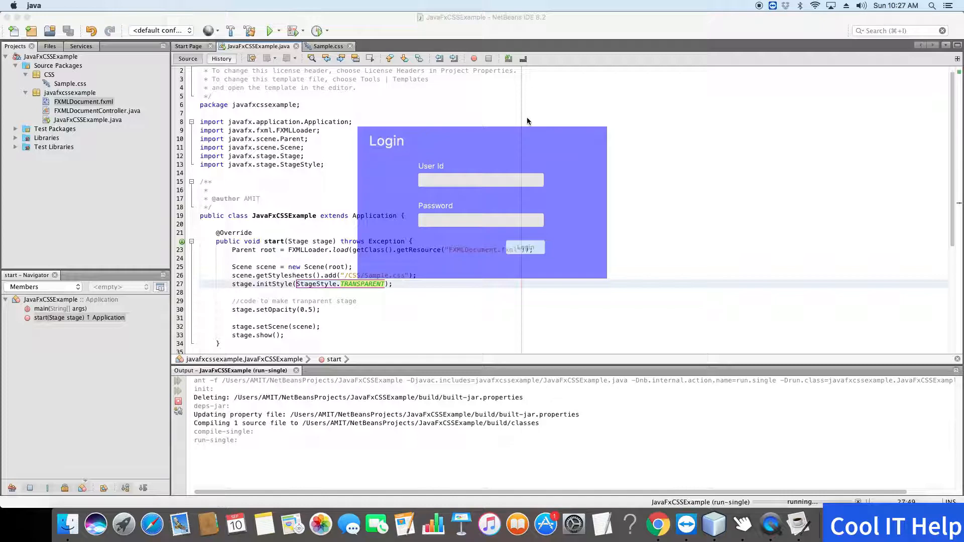
mouse_move(410, 148)
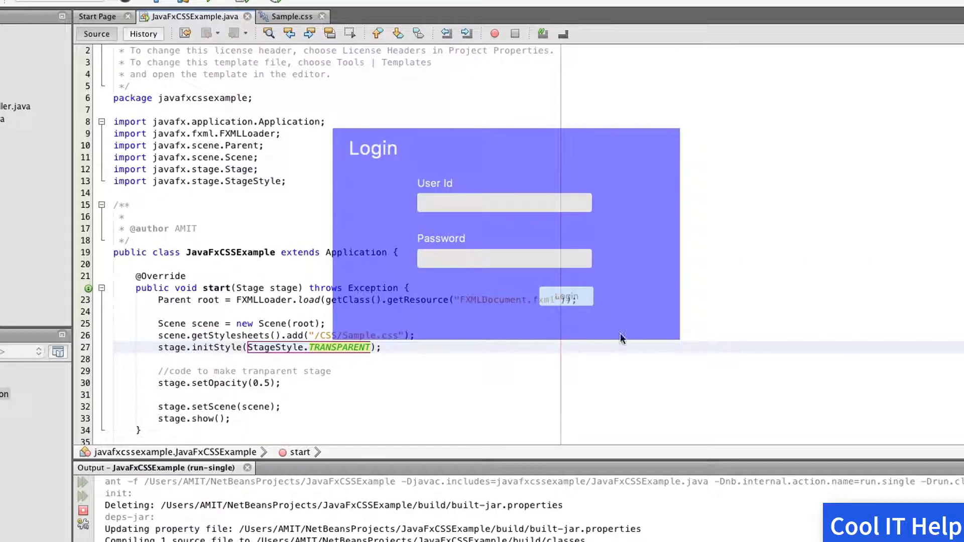
mouse_move(740, 393)
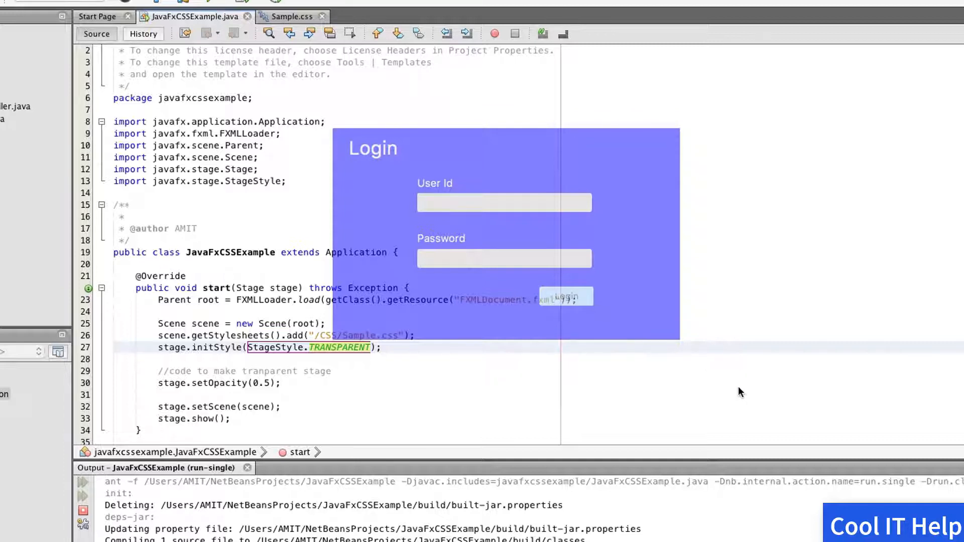
mouse_move(551, 351)
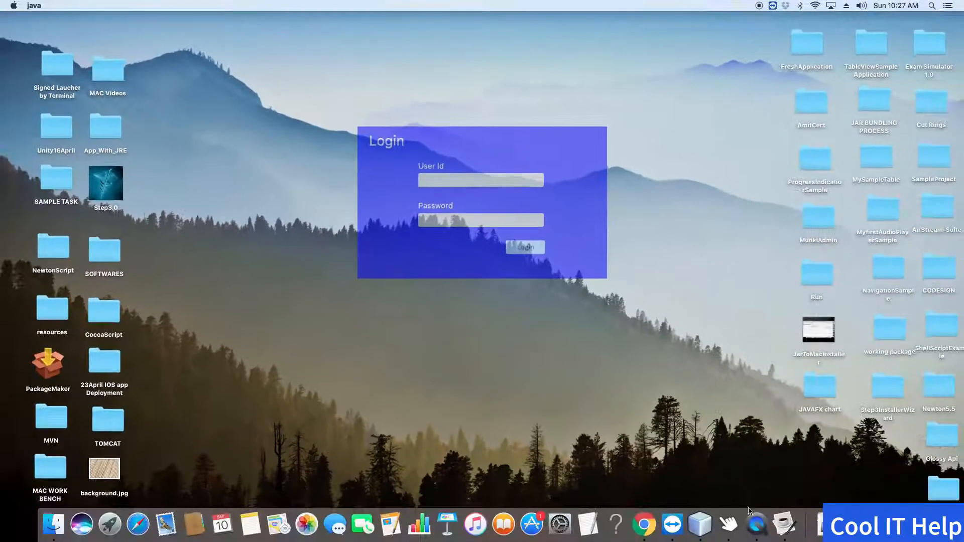
mouse_move(700, 524)
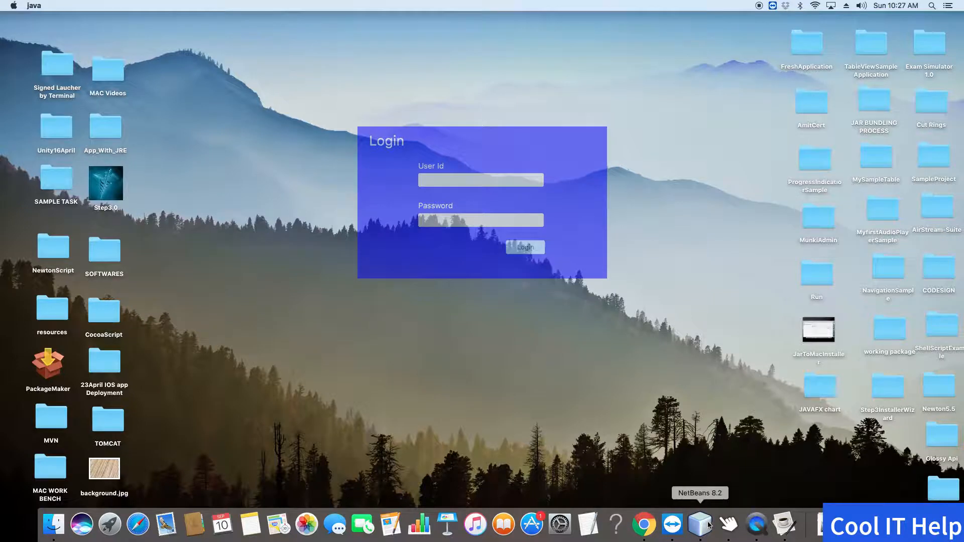
left_click(700, 524)
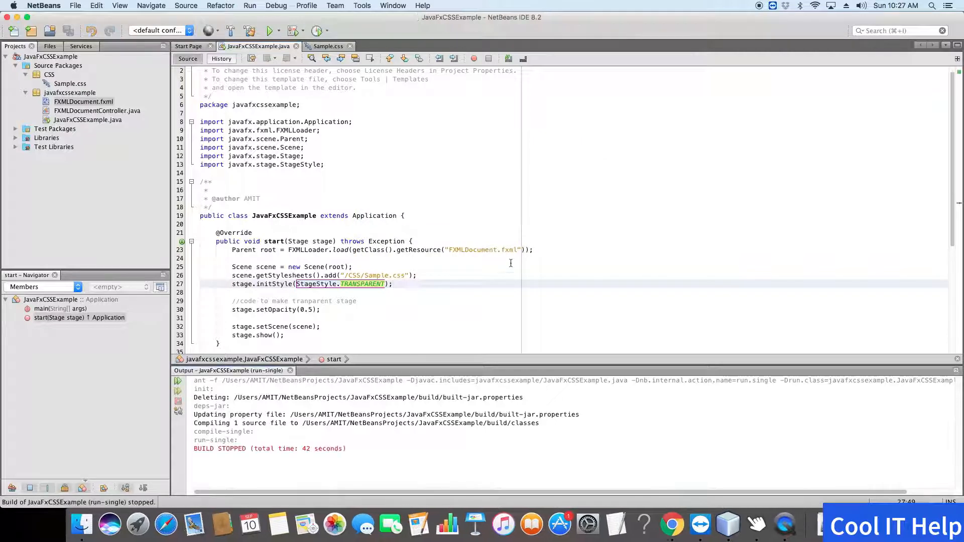
left_click(269, 31)
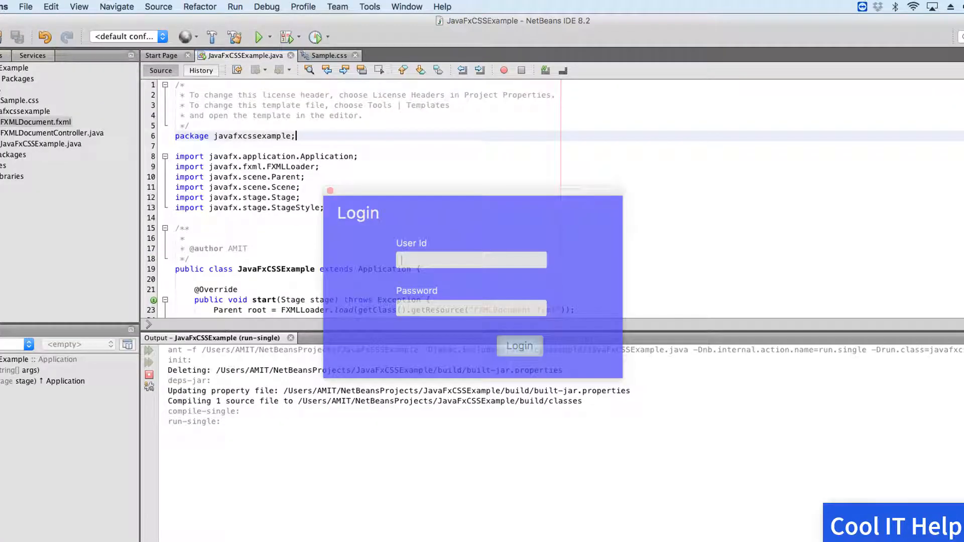